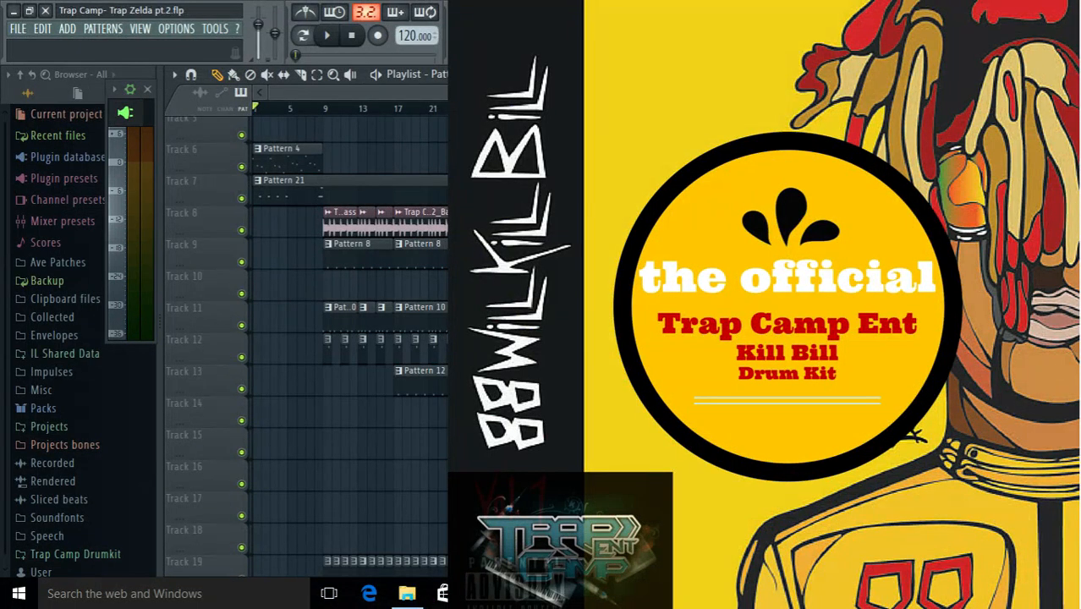
- Start playback of the Trap Zelda arrangement from the transport bar
left_click(326, 35)
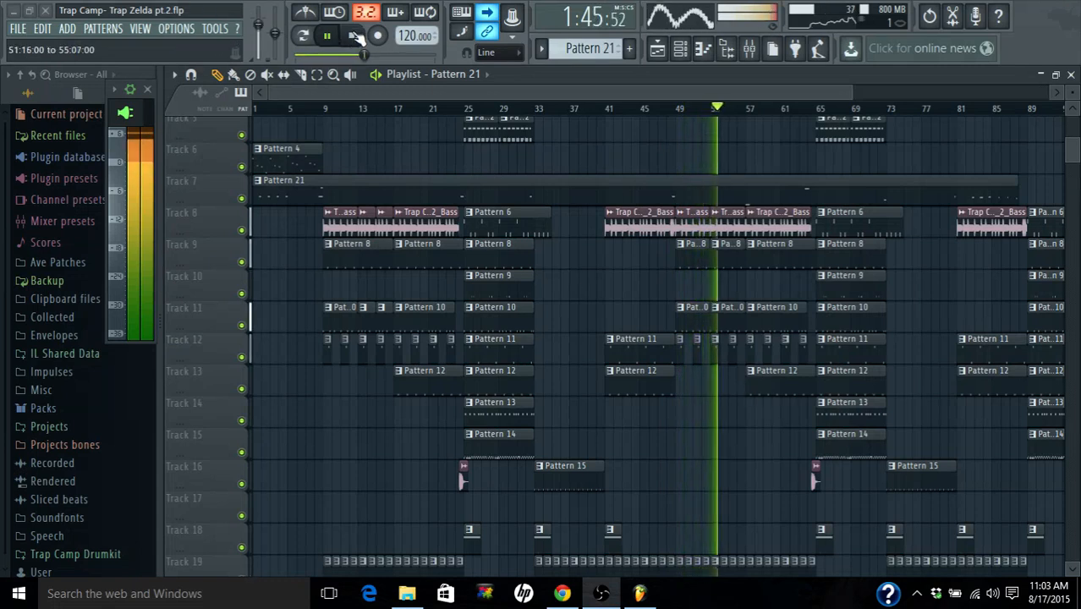
- Stop playback so the Trap Camp Drumkit can be browsed
left_click(324, 35)
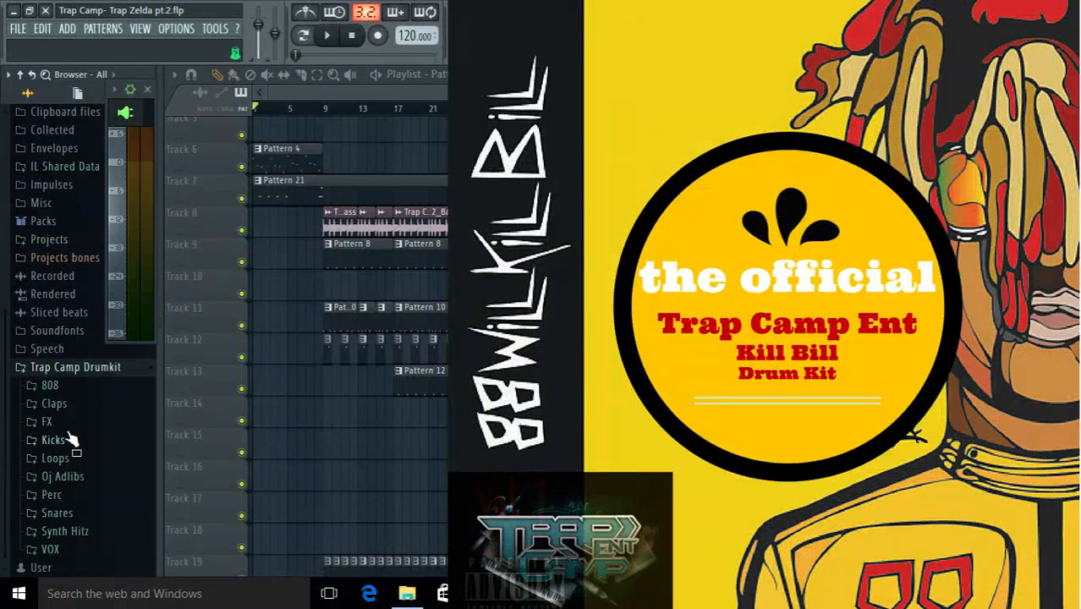
- Expand the kit's 808 folder and scroll through its bass samples
left_click(49, 386)
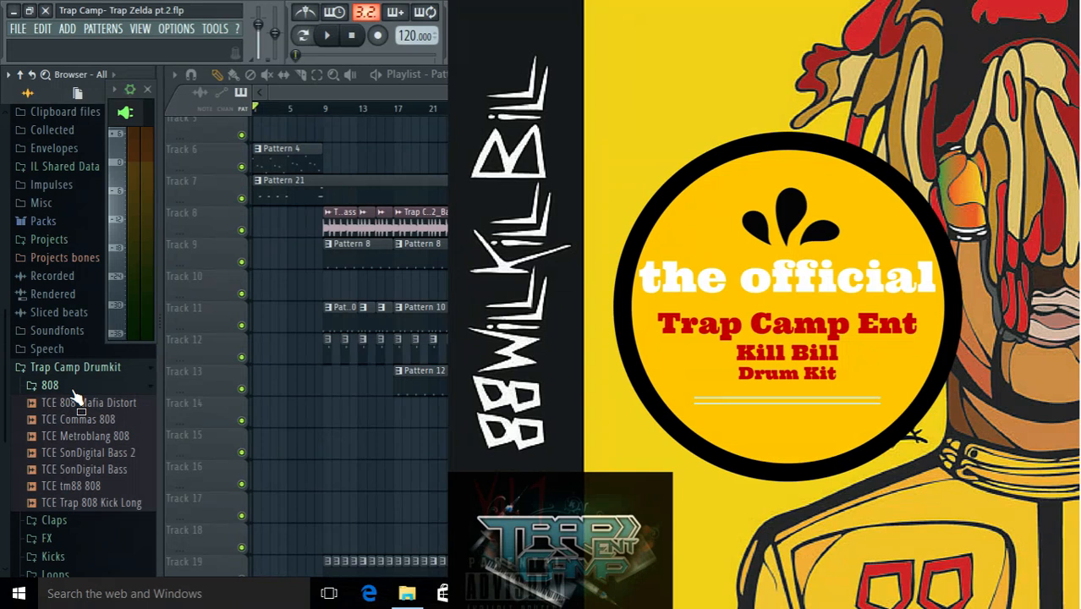
mouse_move(49, 431)
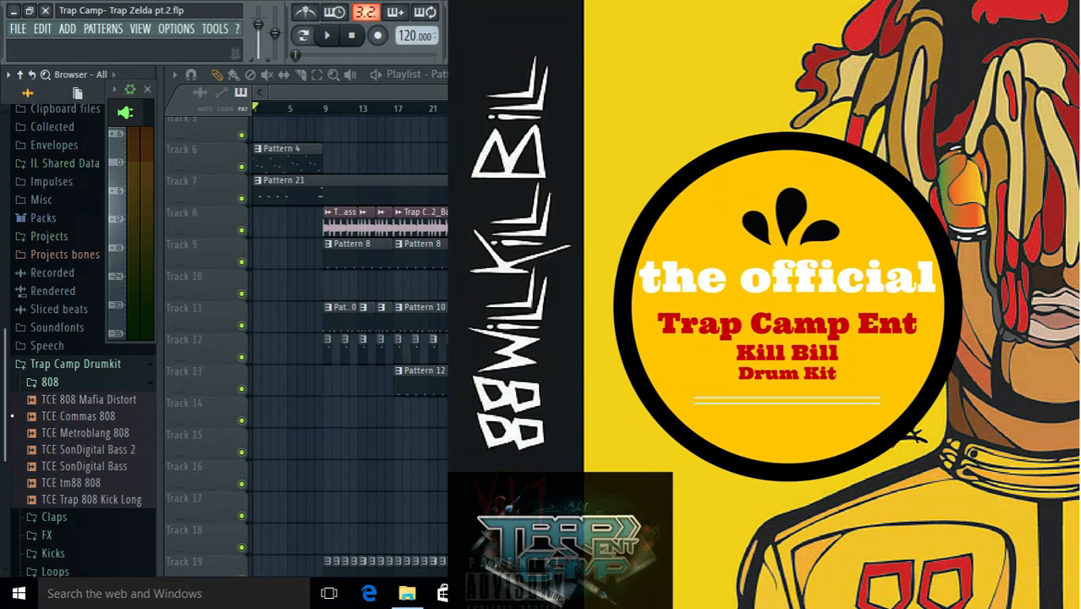
scroll("down", 3)
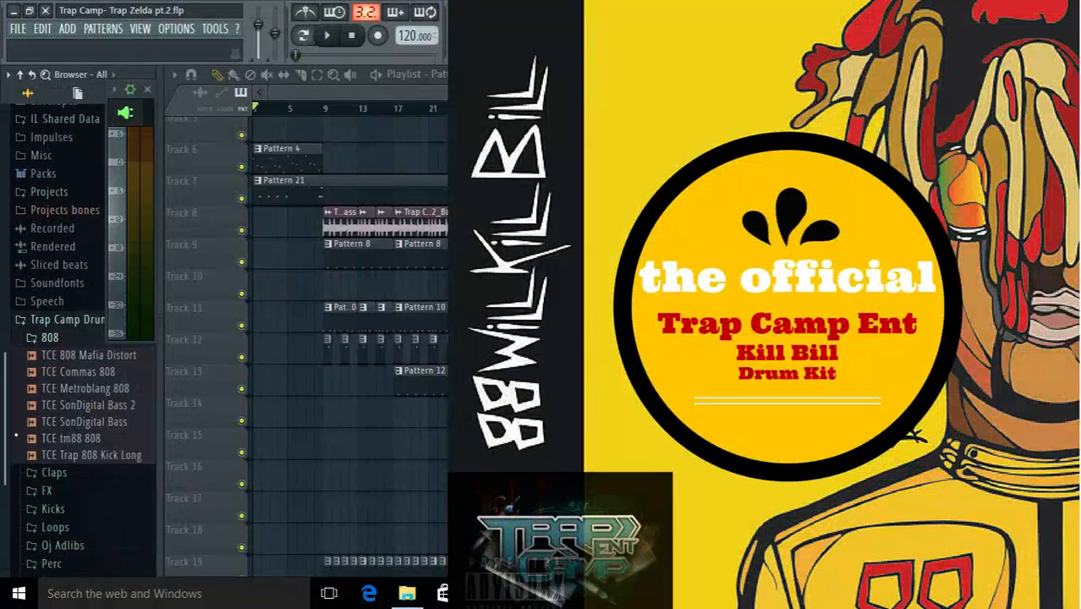
scroll("down", 3)
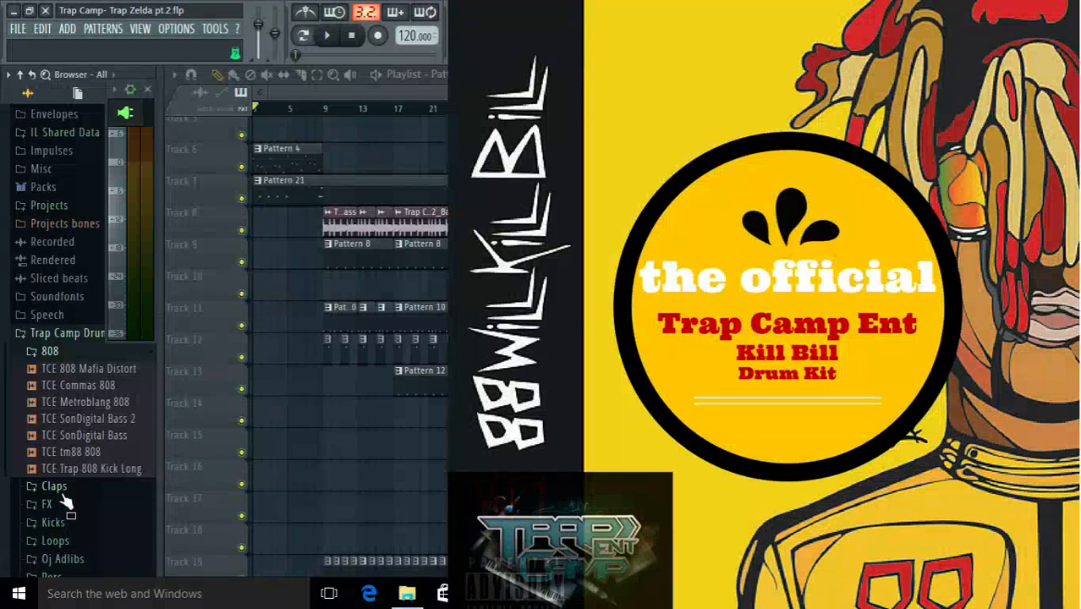
- Expand the Claps folder and scroll down through its samples toward the FX folder
left_click(52, 485)
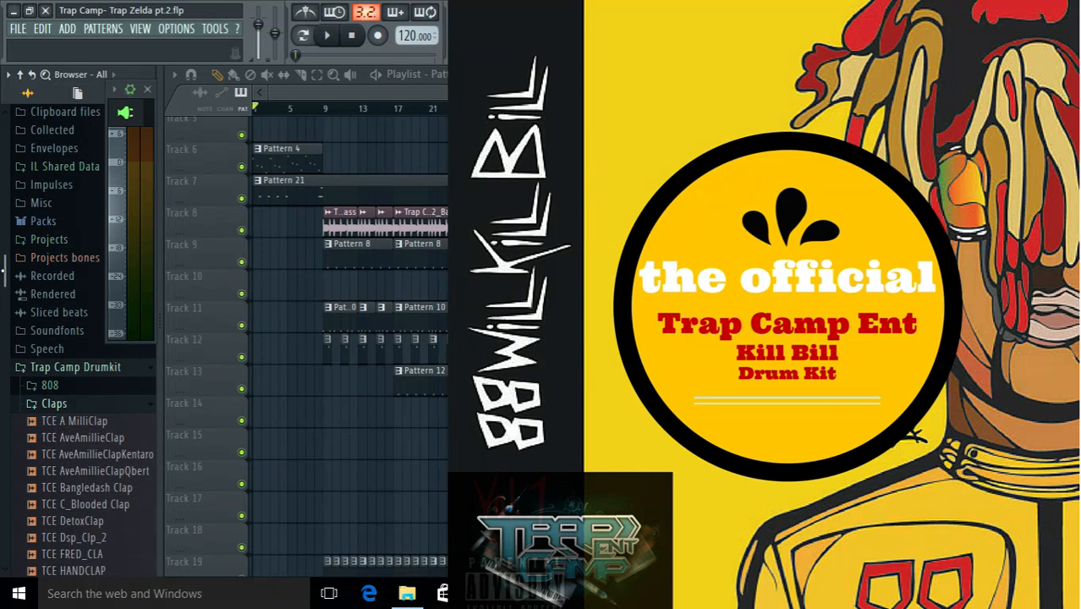
scroll("down", 3)
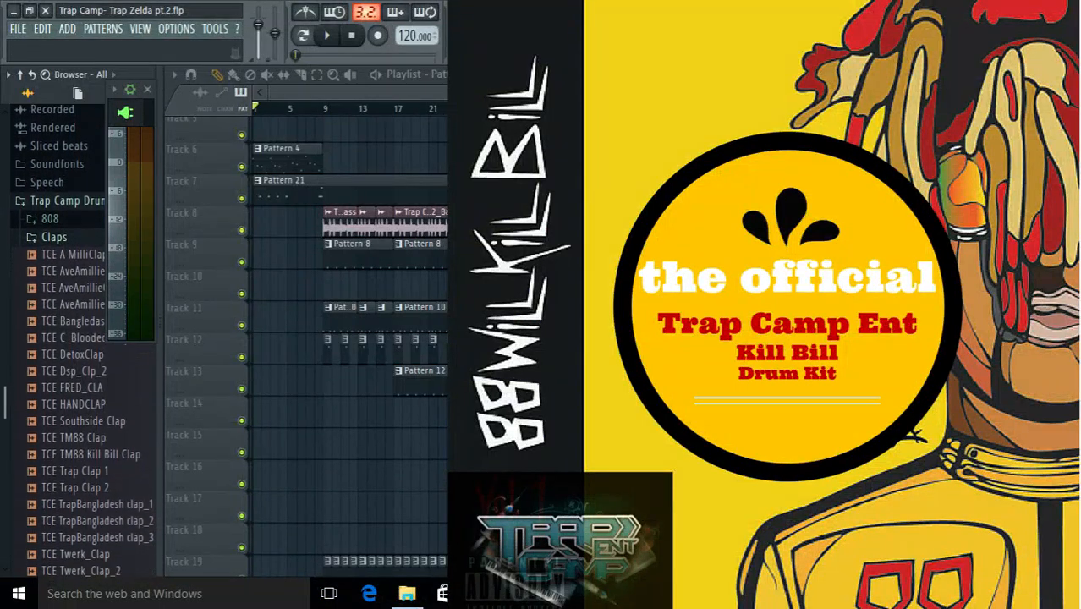
scroll("down", 3)
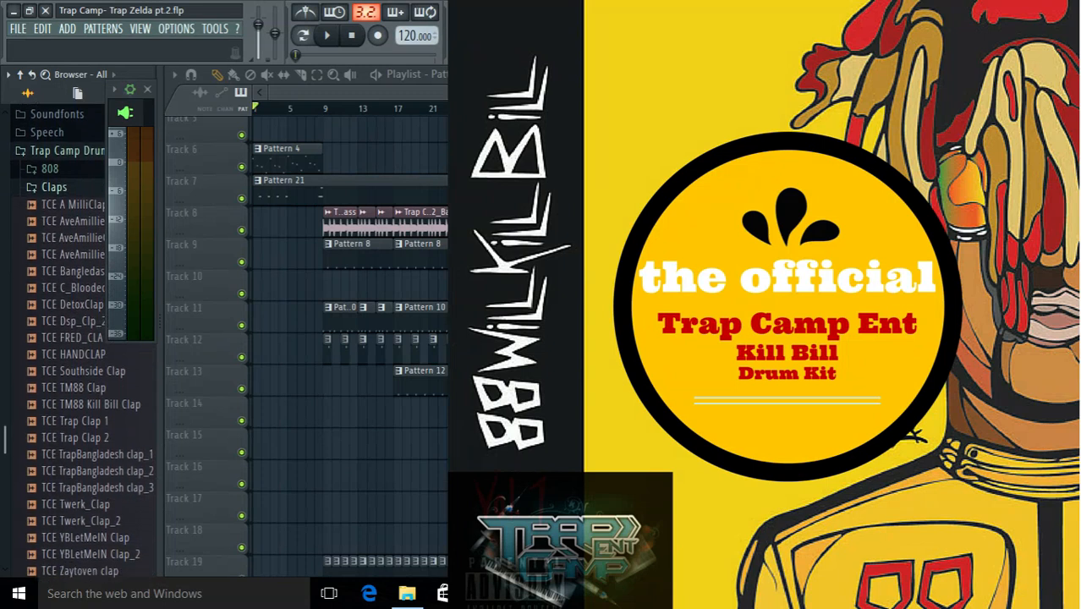
scroll("down", 3)
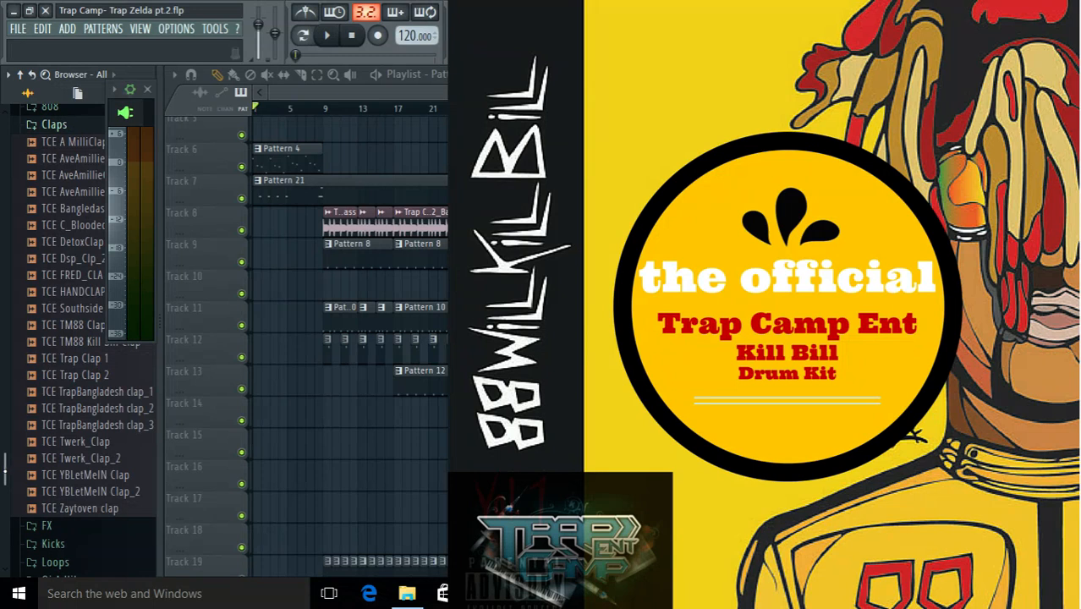
scroll("down", 3)
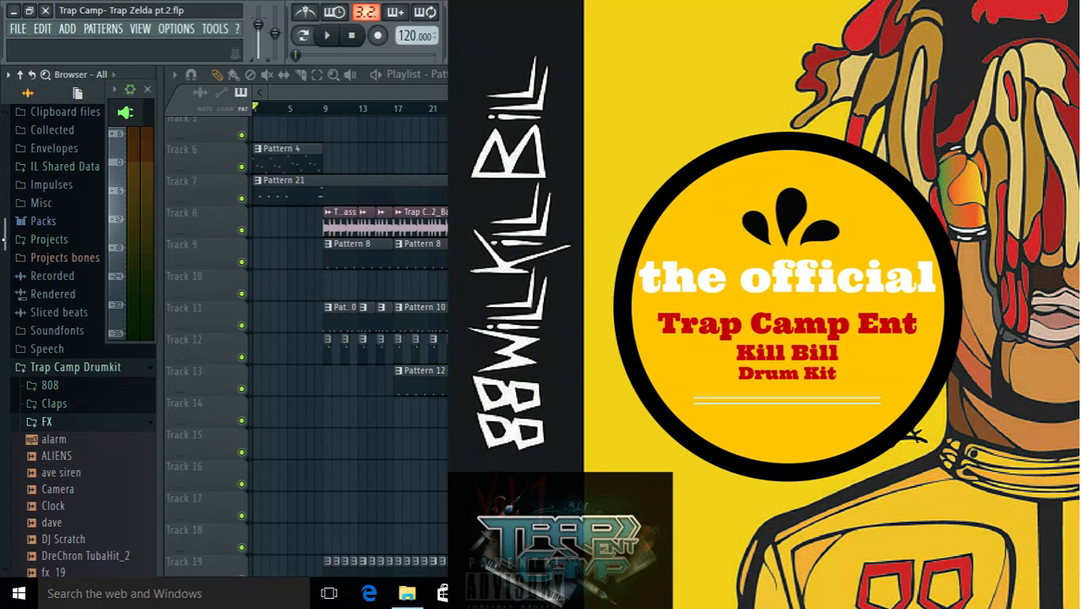
- Scroll down through the FX and Kicks samples to reach the Loops folder
scroll("down", 3)
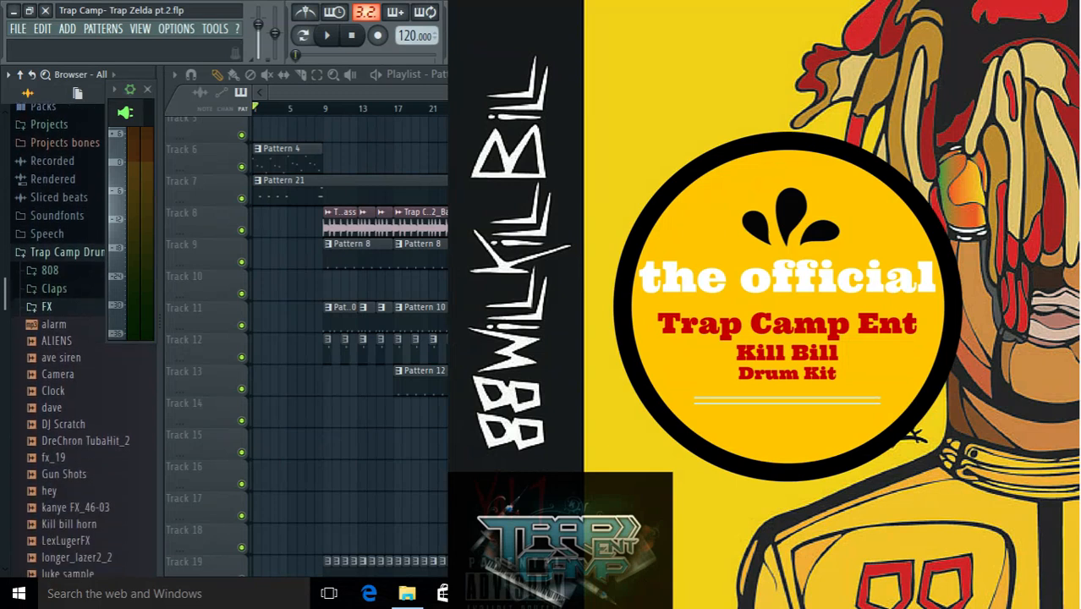
scroll("down", 3)
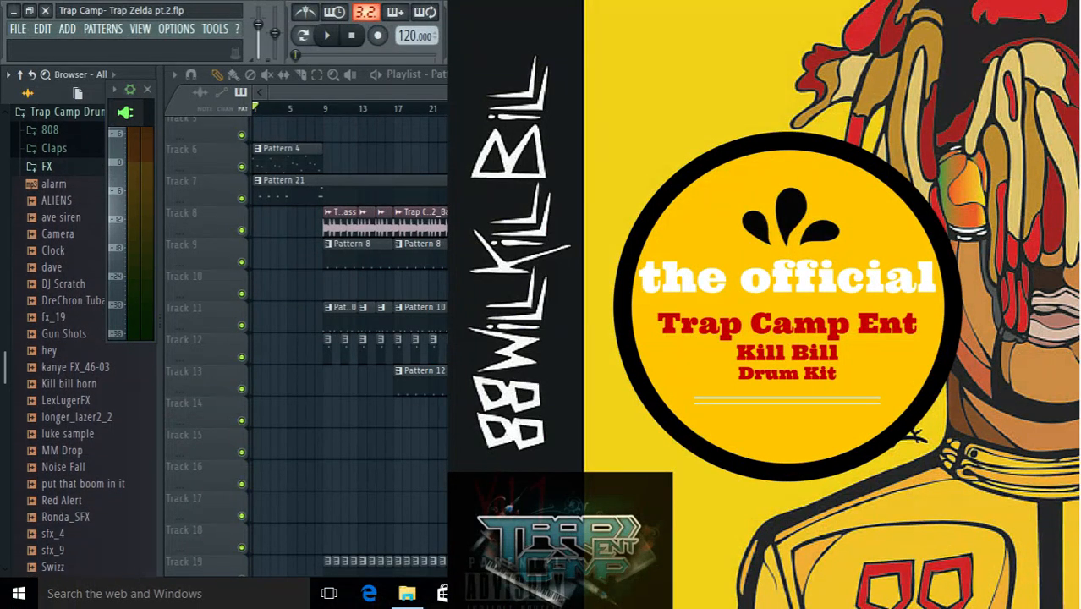
scroll("down", 3)
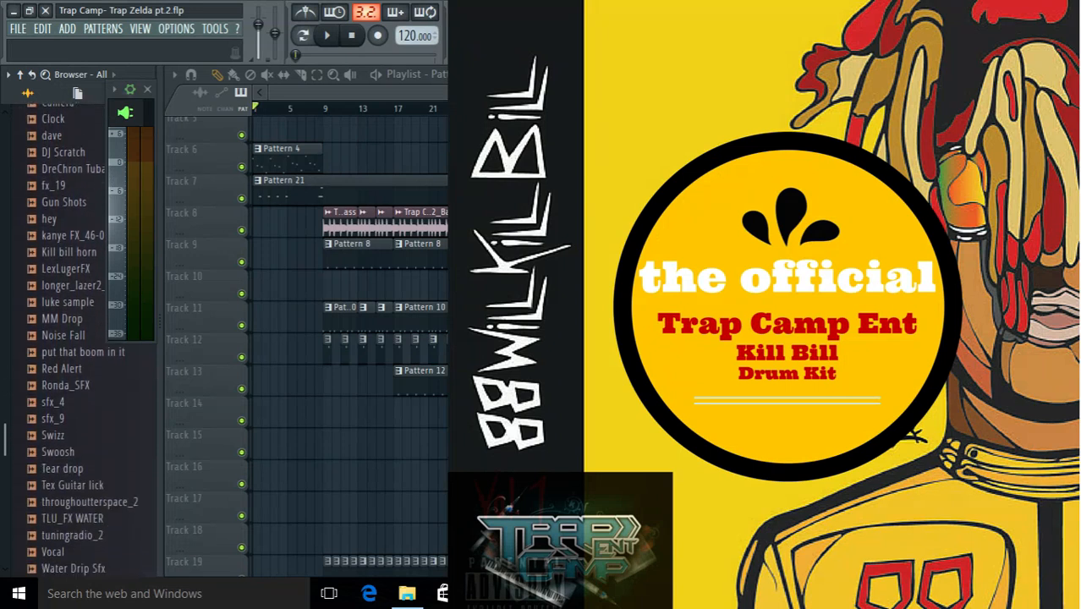
scroll("down", 3)
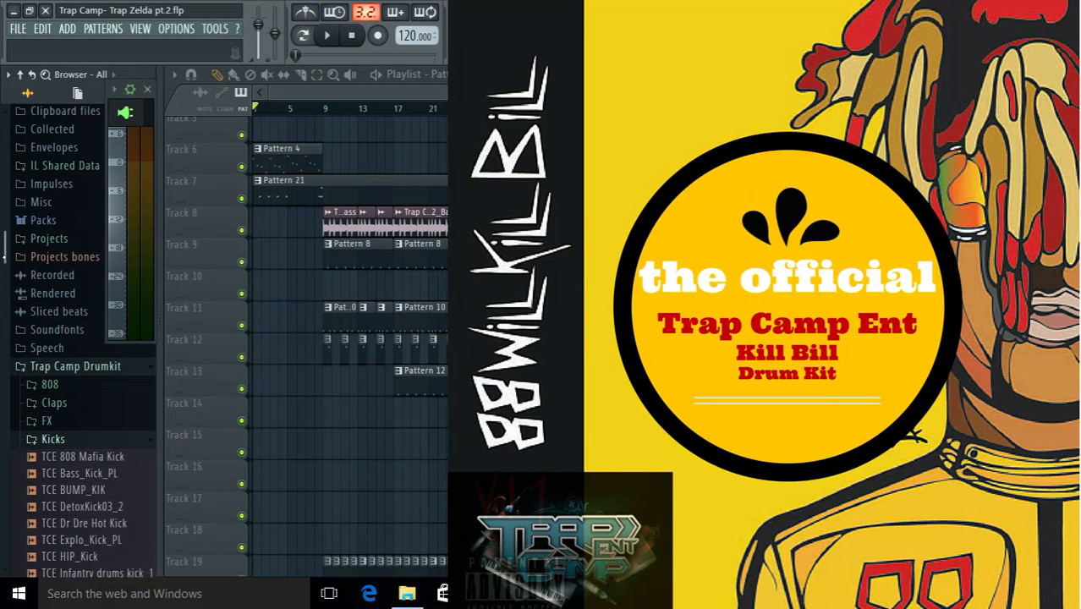
scroll("down", 3)
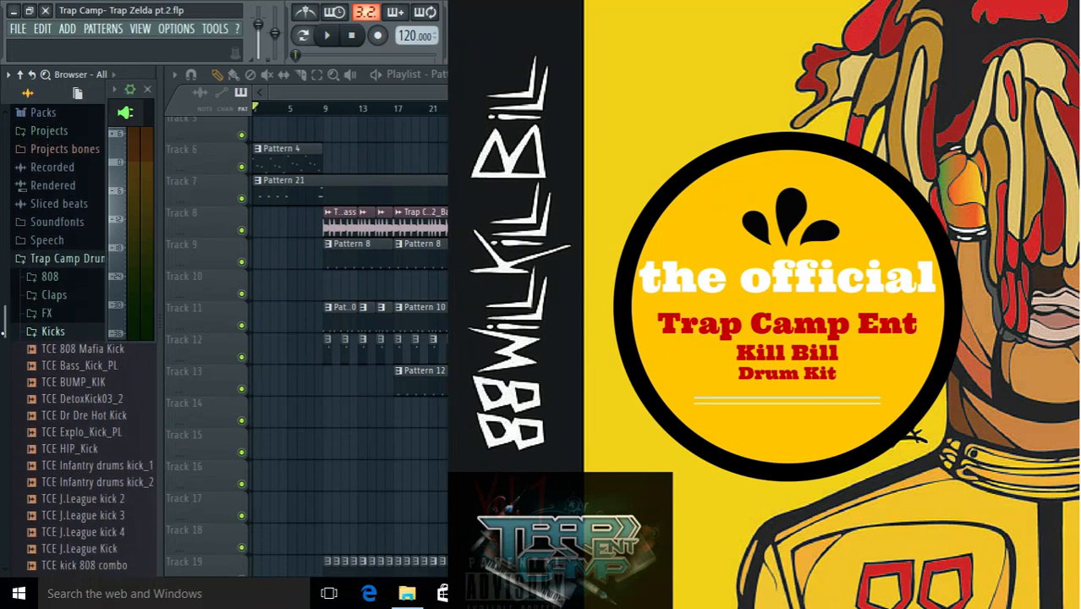
scroll("down", 3)
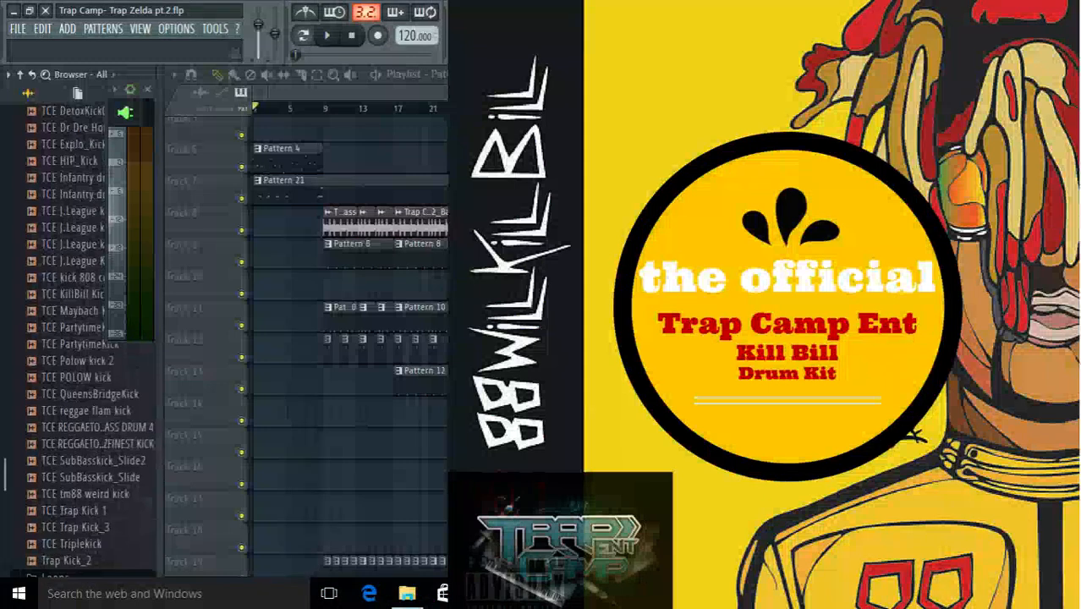
scroll("down", 3)
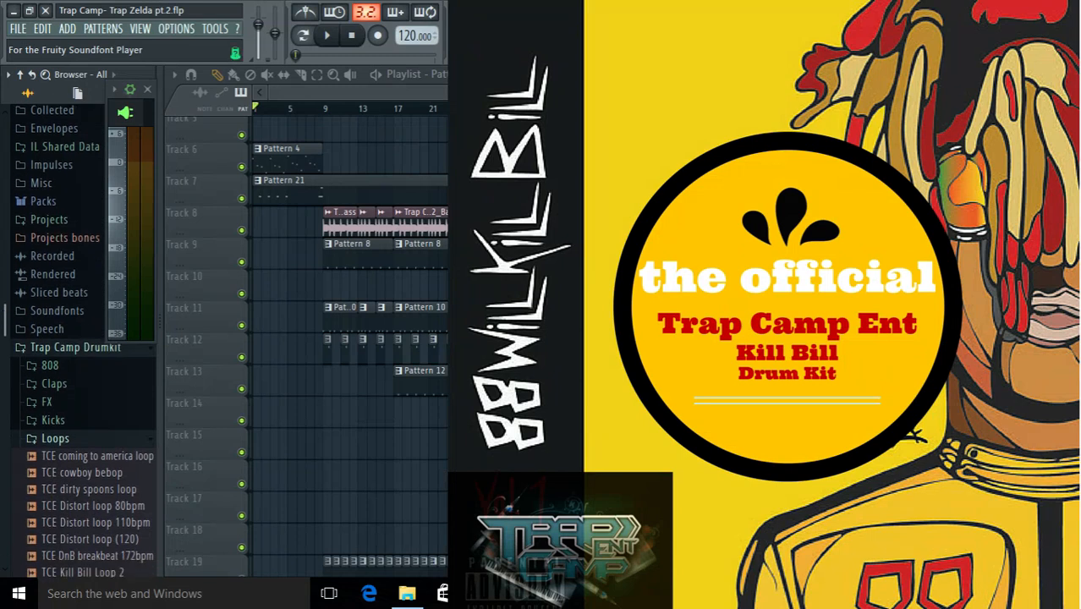
- Scroll down through the Perc percussion samples toward the Snares folder
scroll("down", 3)
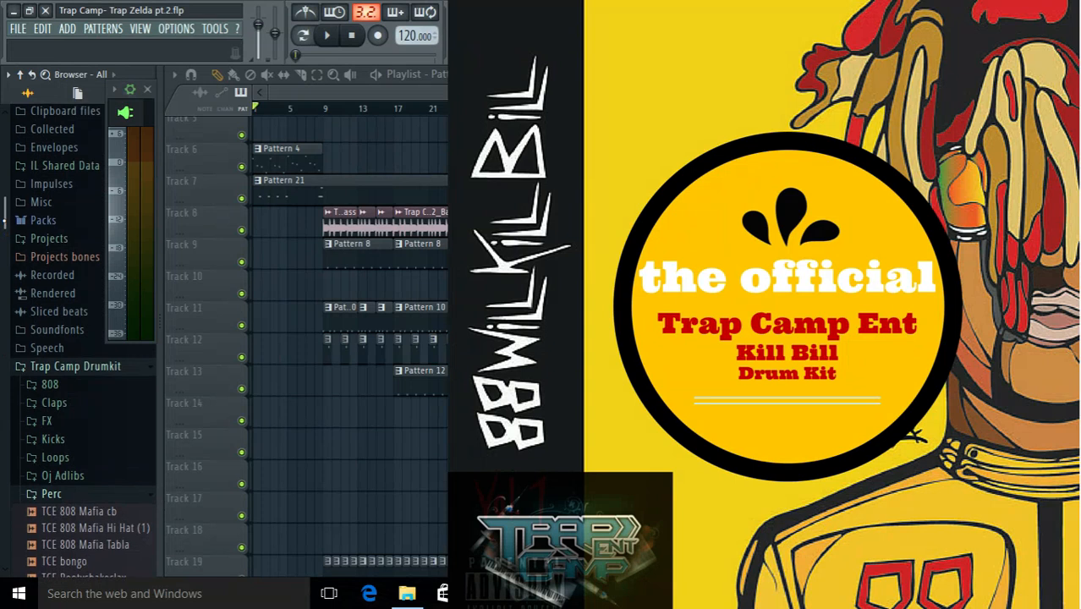
scroll("down", 3)
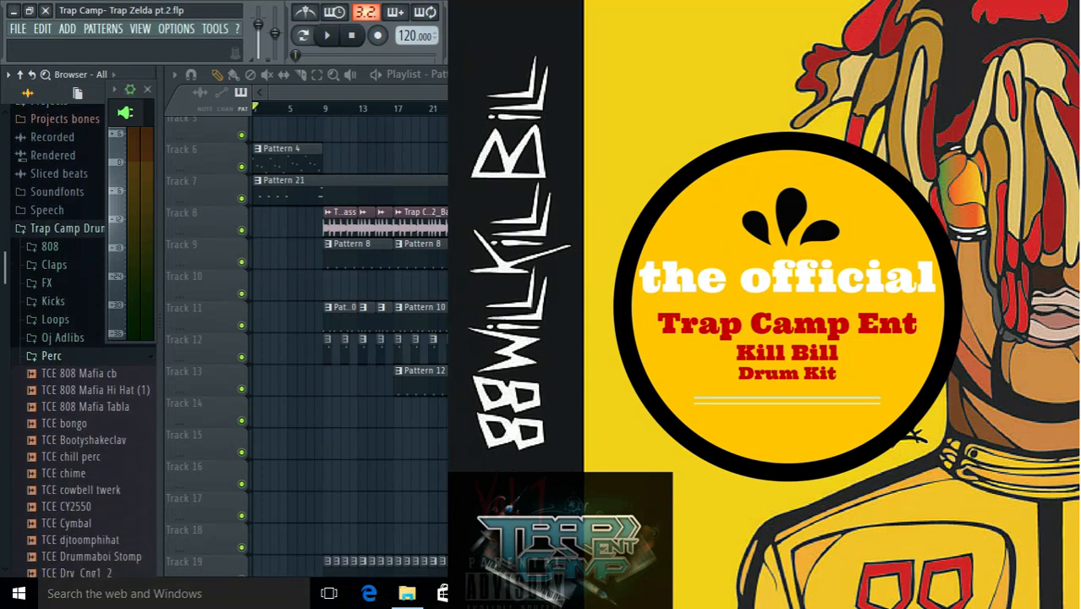
scroll("down", 3)
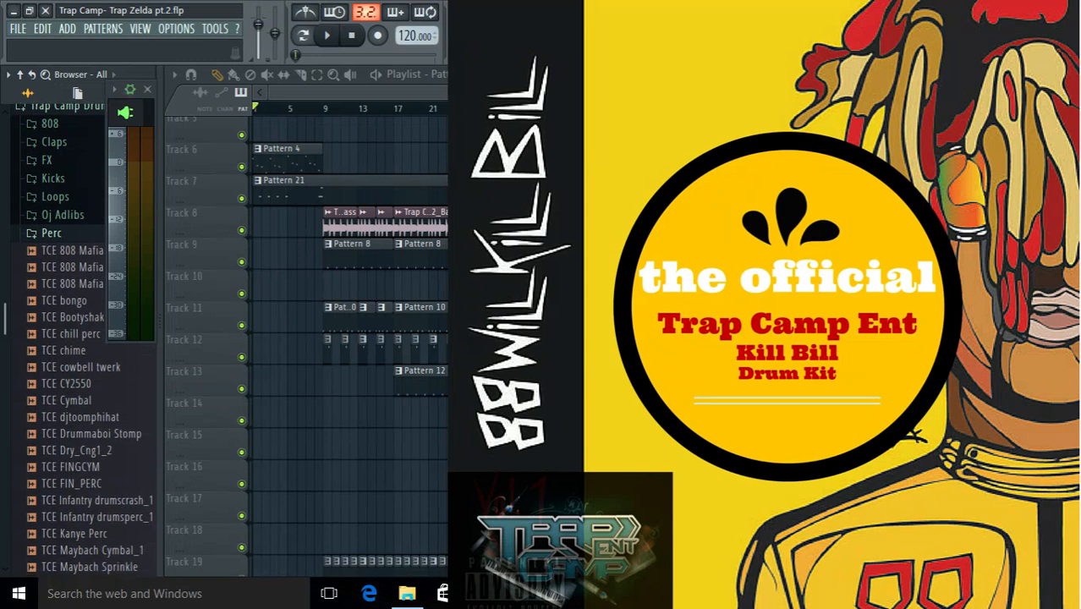
scroll("down", 3)
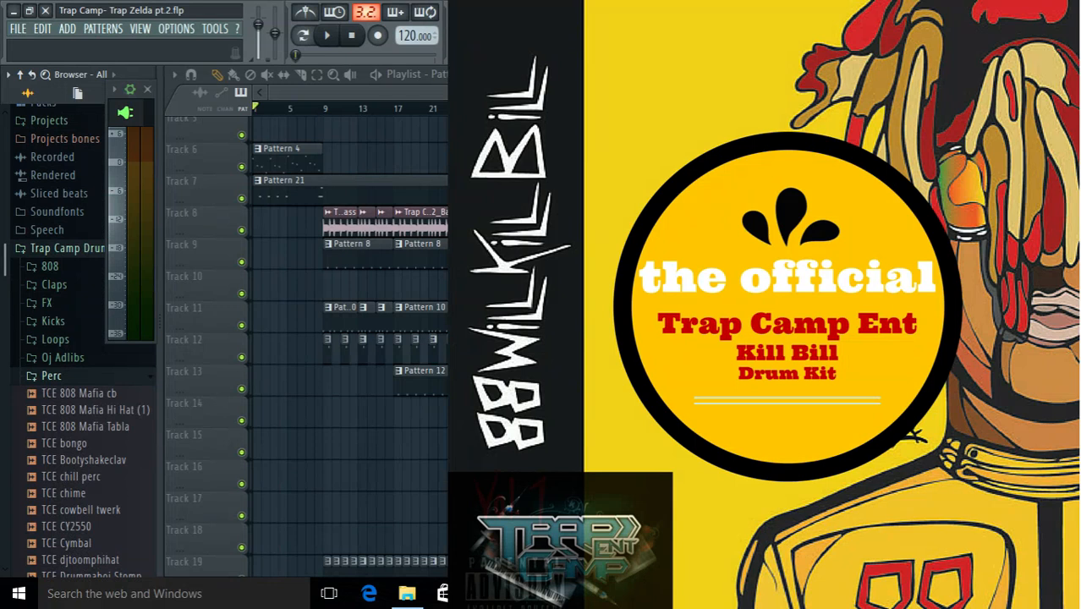
scroll("down", 3)
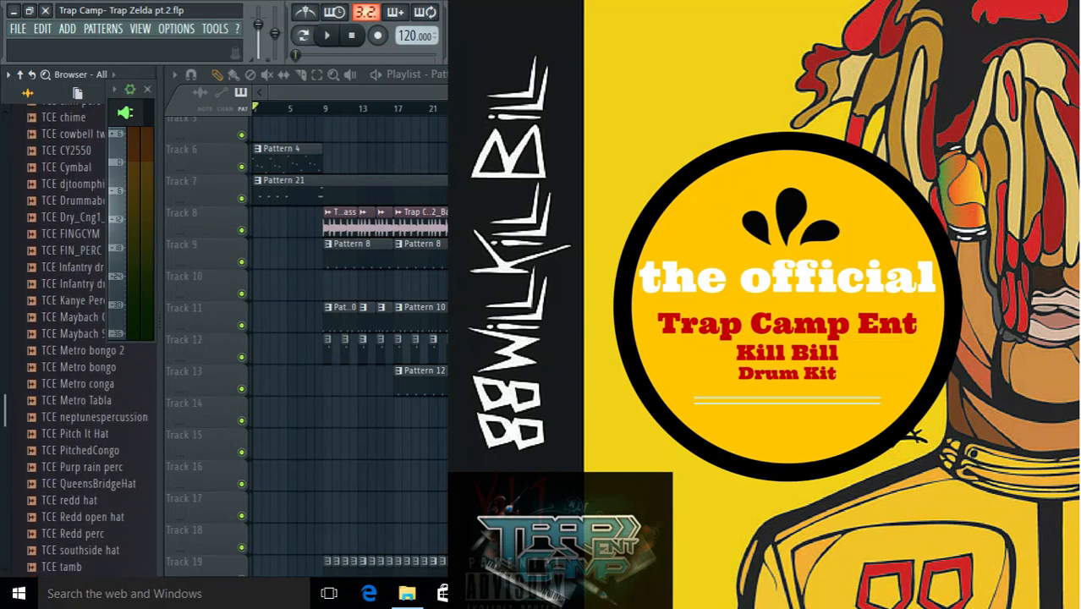
scroll("down", 3)
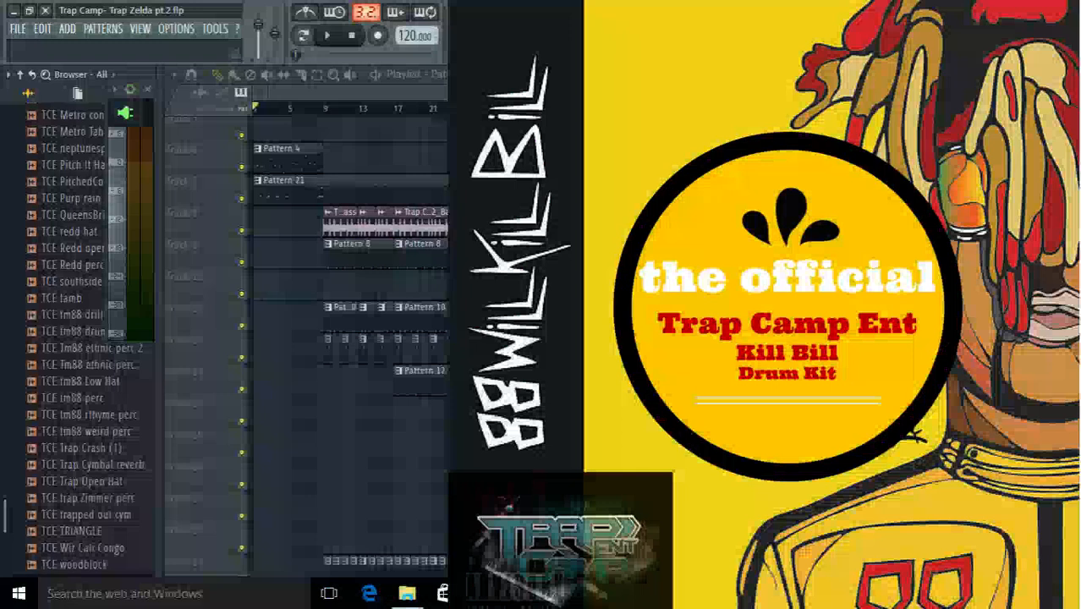
scroll("down", 3)
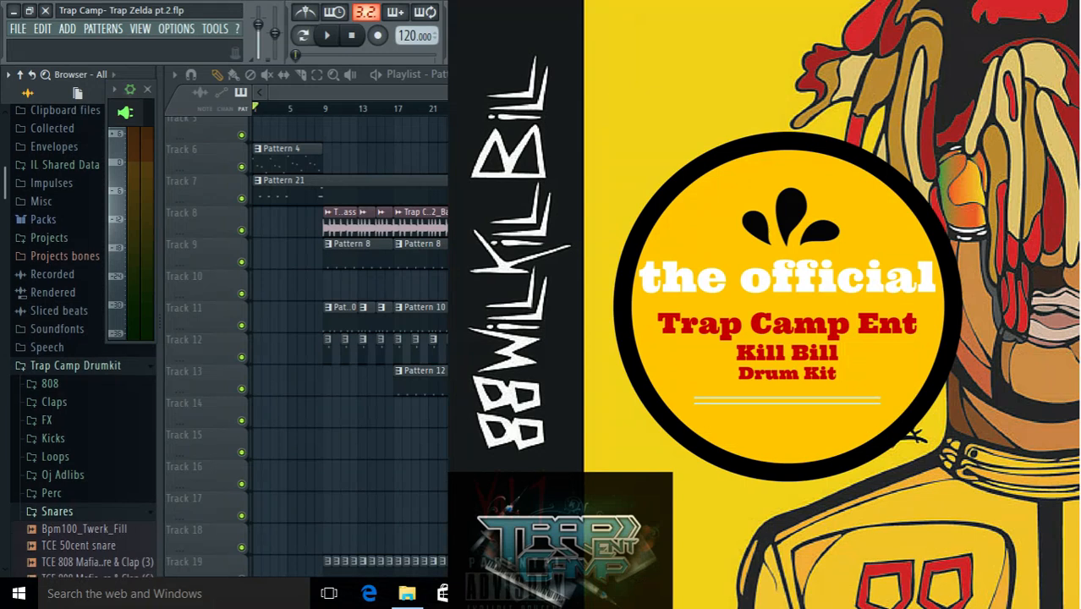
scroll("down", 3)
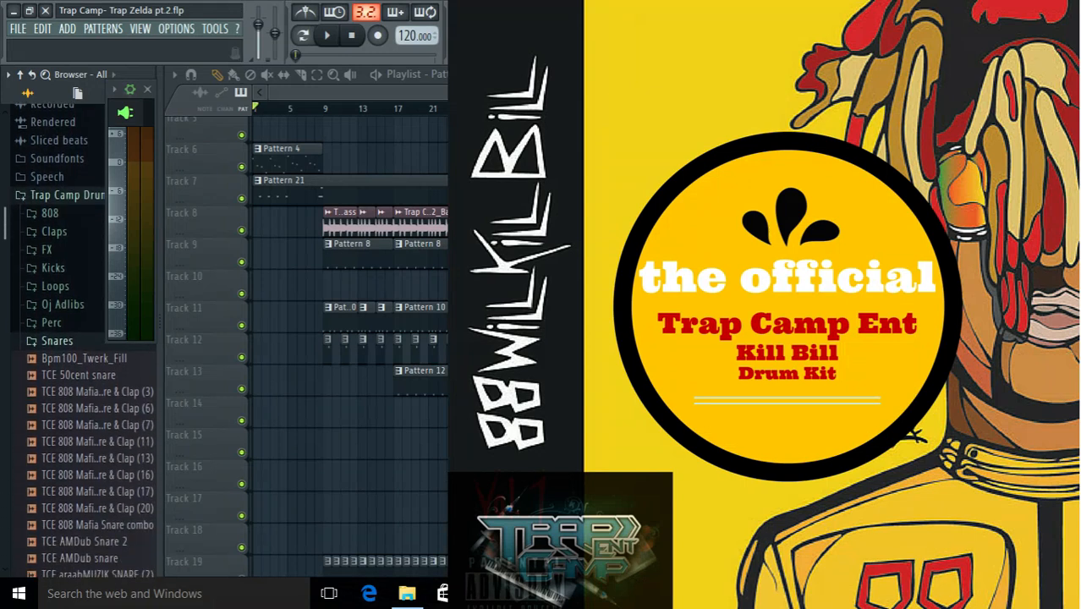
scroll("down", 3)
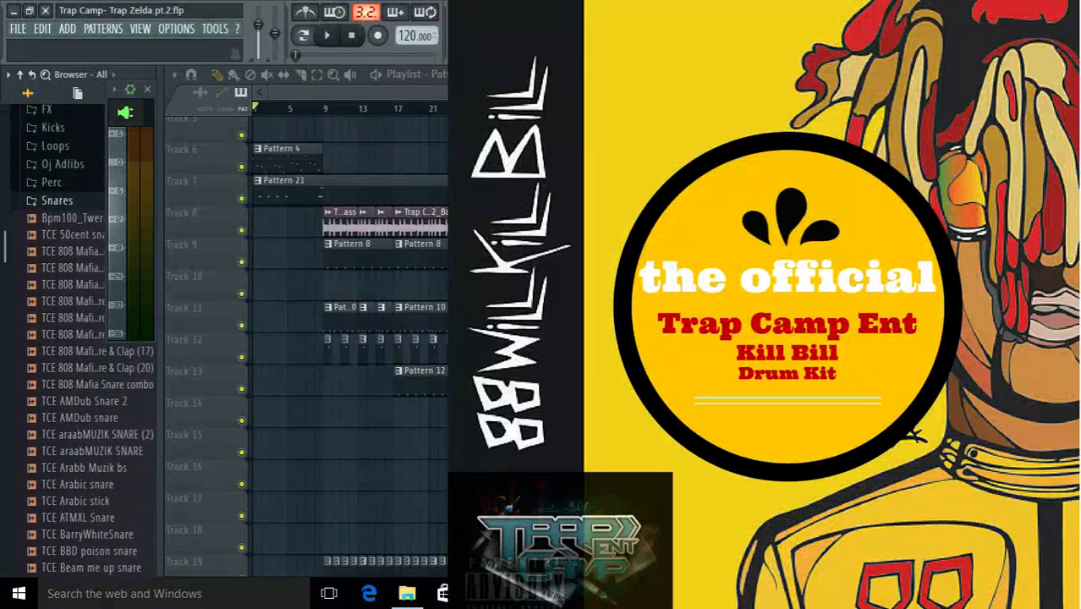
scroll("down", 3)
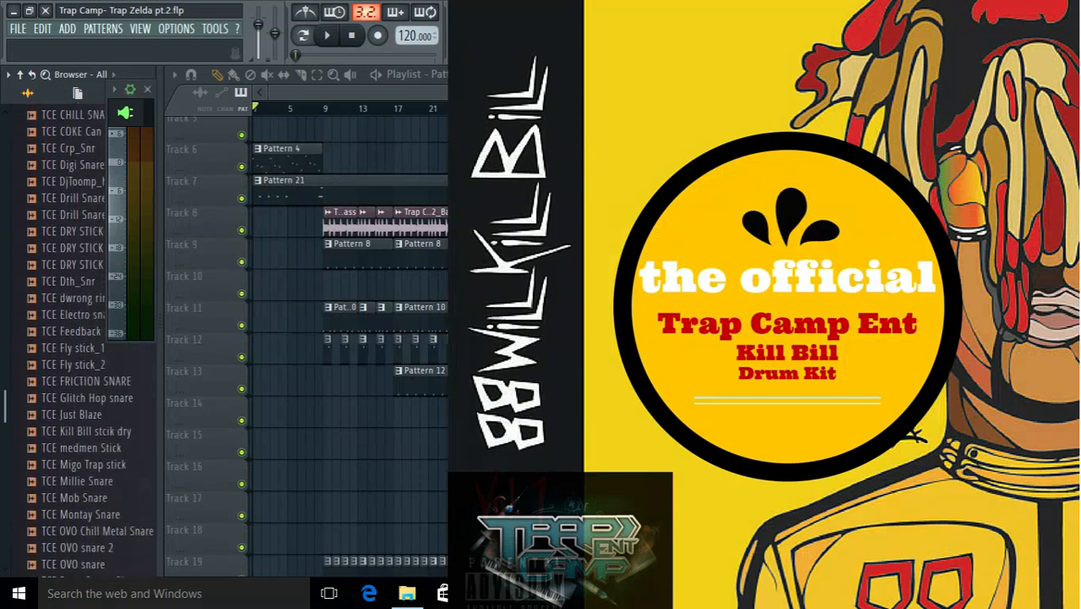
scroll("down", 3)
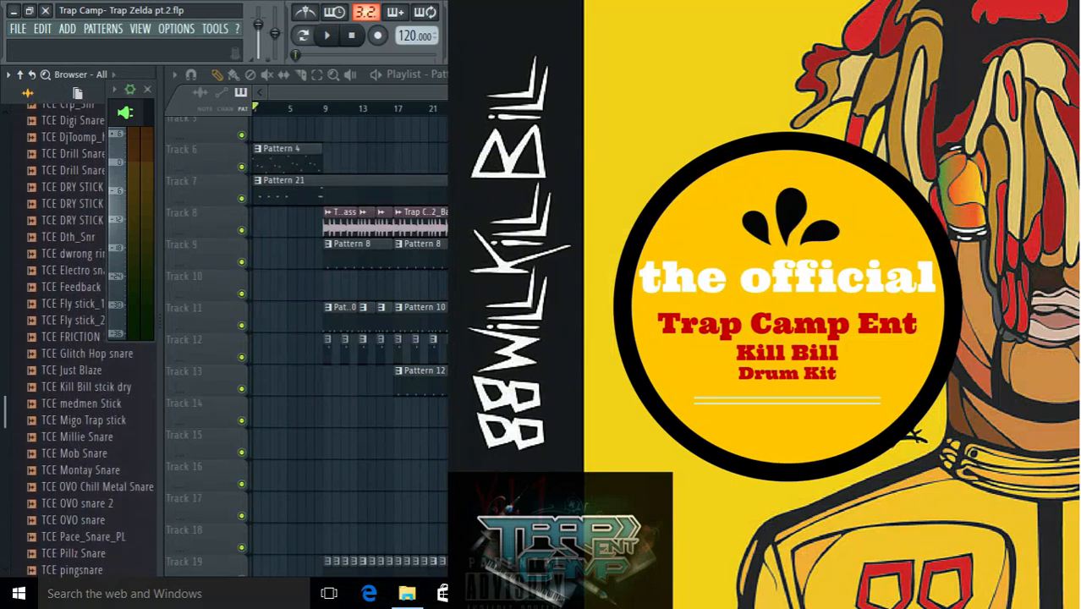
scroll("down", 3)
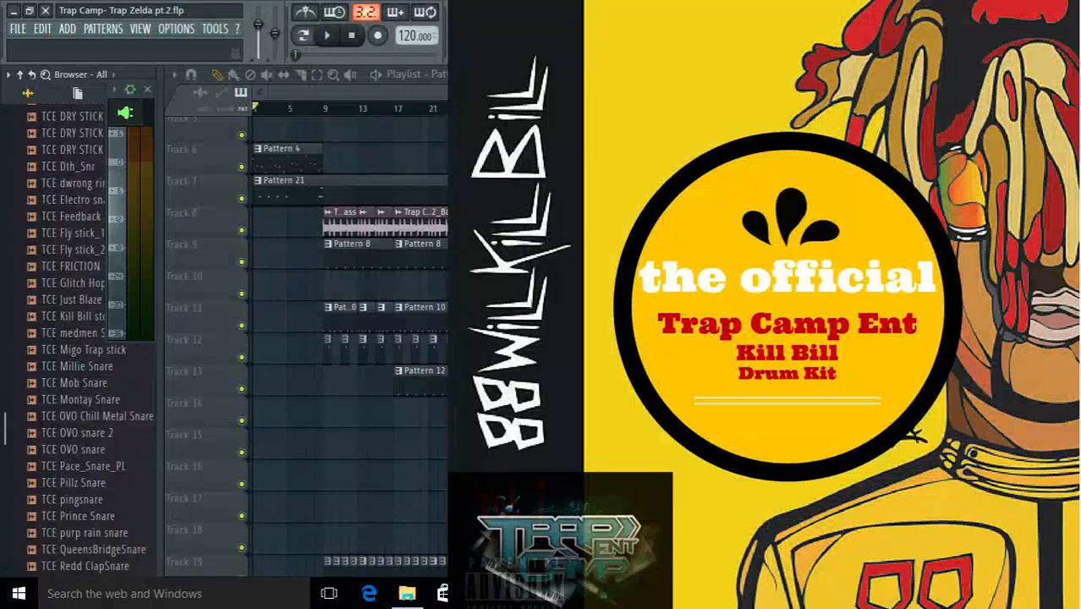
scroll("down", 3)
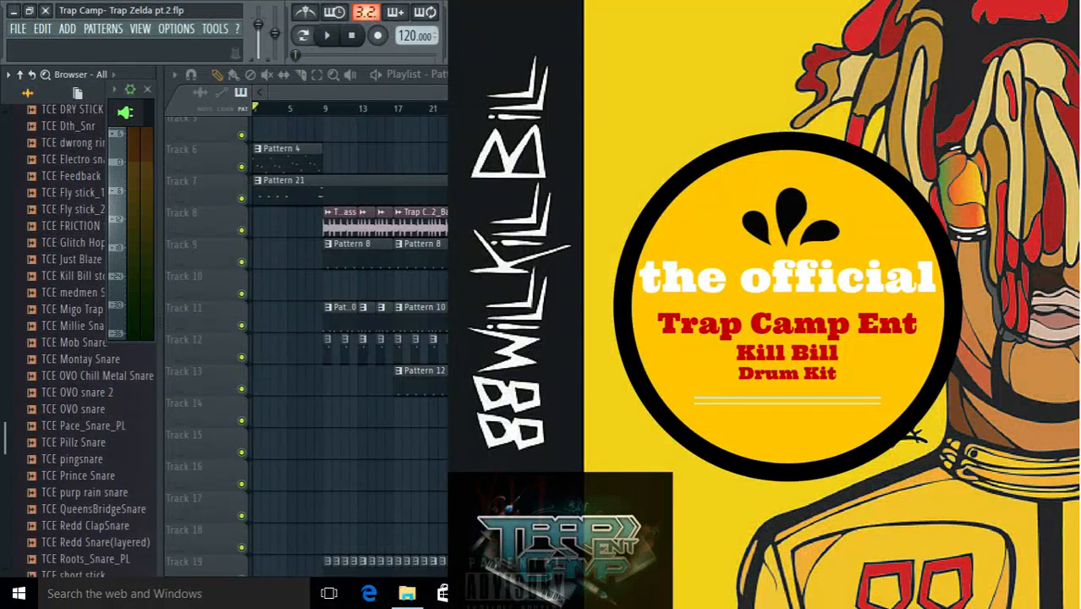
scroll("down", 3)
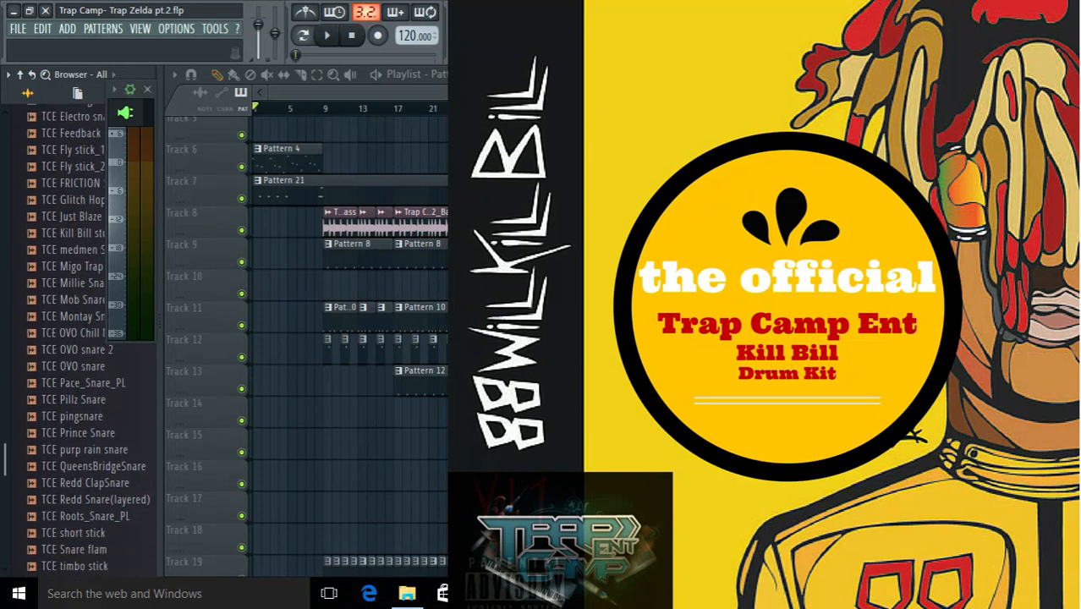
scroll("down", 3)
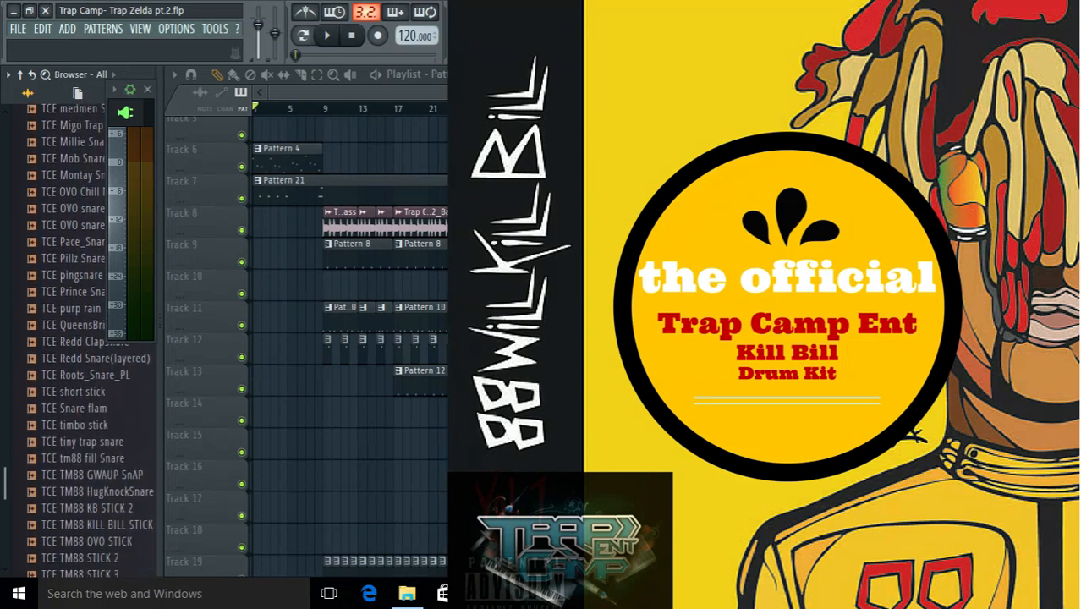
scroll("down", 3)
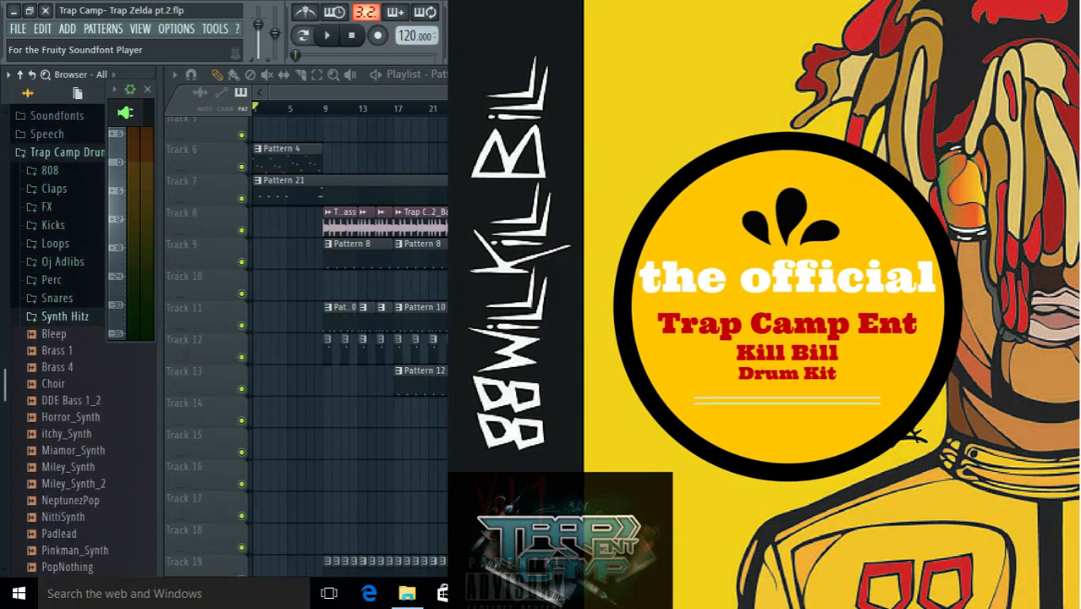
- Scroll down past Synth Hitz to the kit's VOX vocal samples
scroll("down", 3)
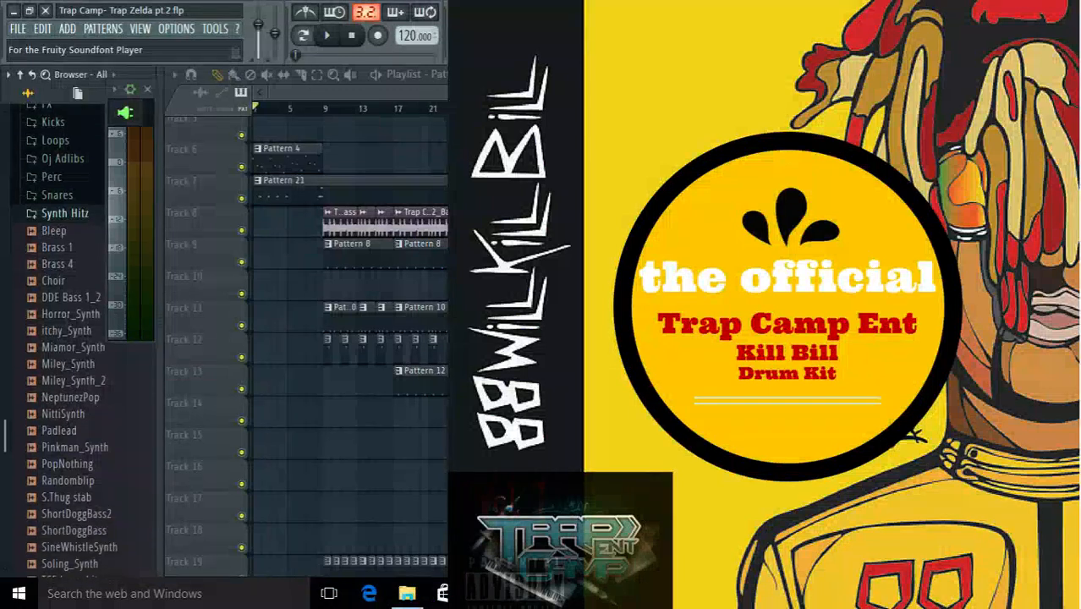
scroll("down", 3)
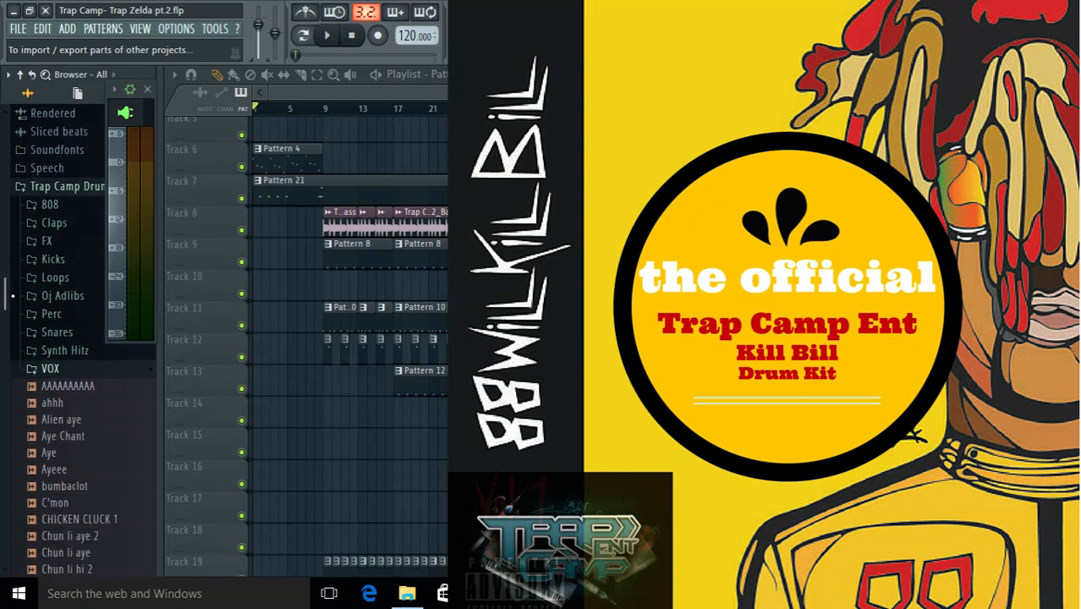
scroll("down", 3)
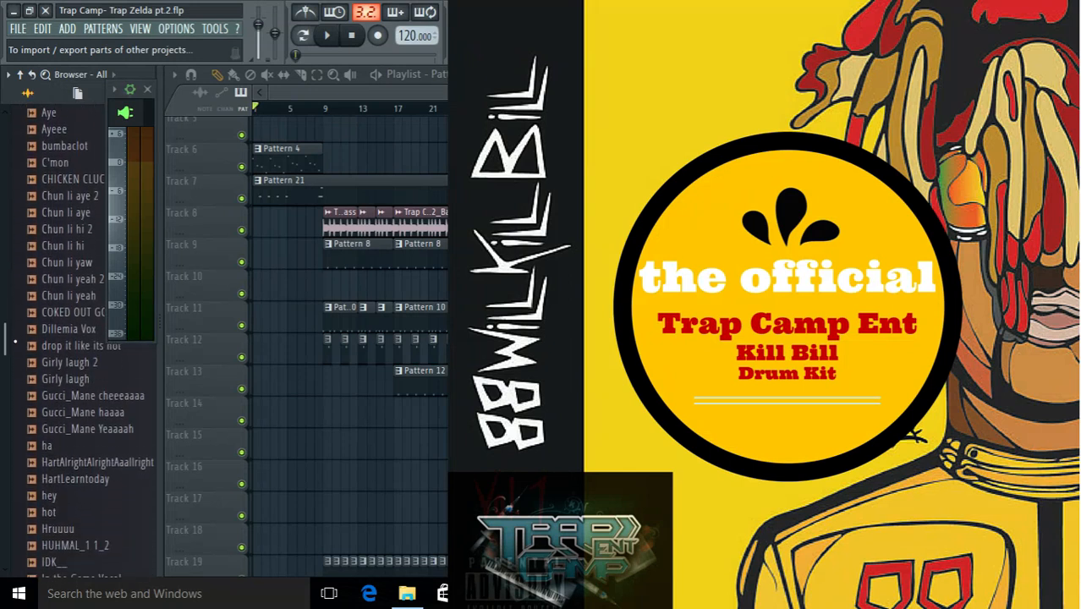
scroll("down", 3)
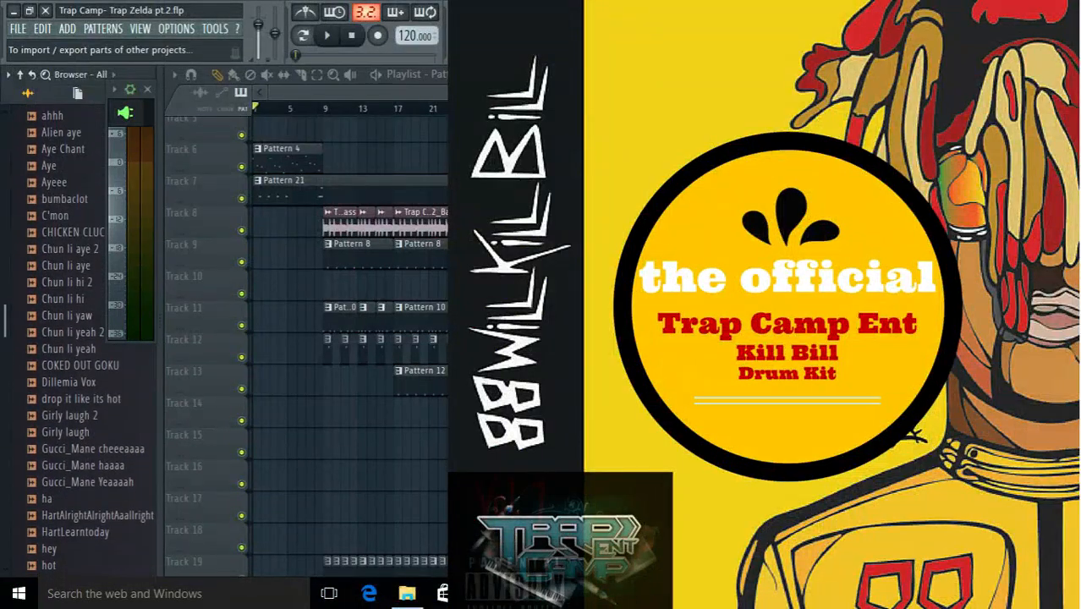
scroll("down", 3)
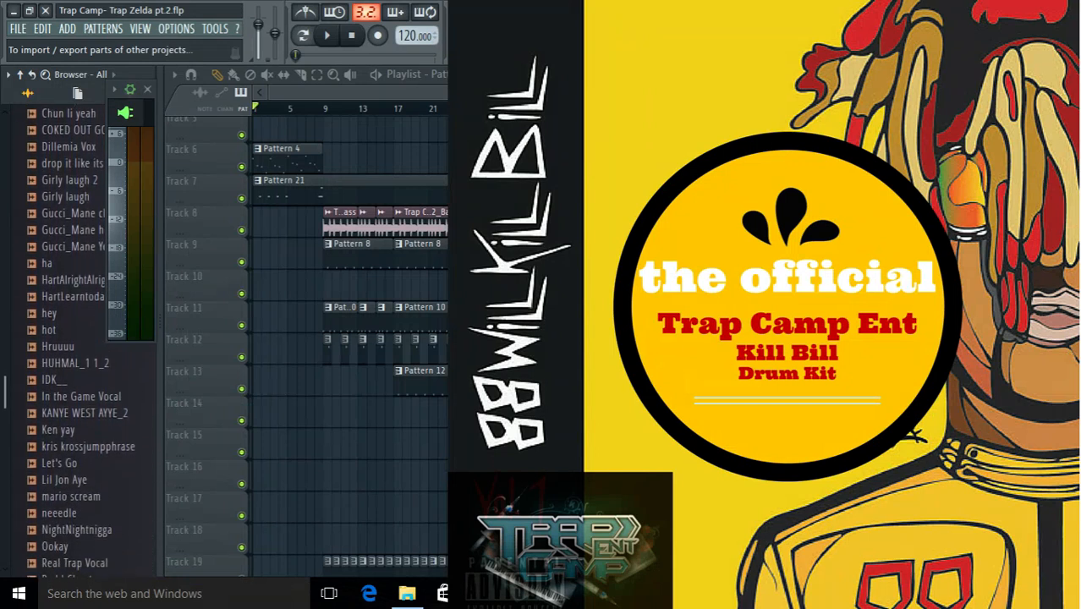
scroll("down", 3)
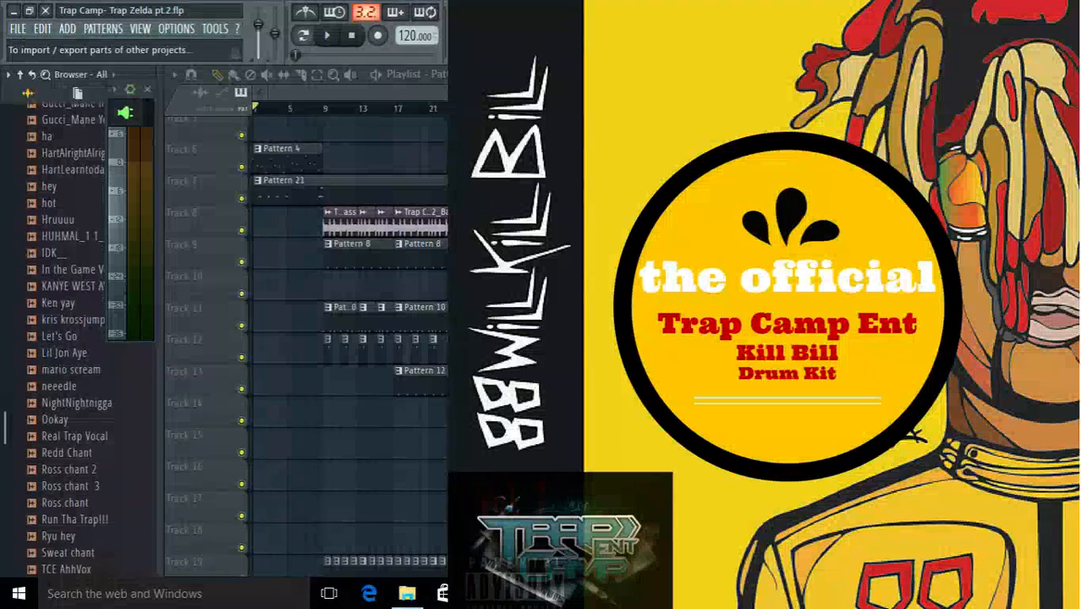
scroll("down", 3)
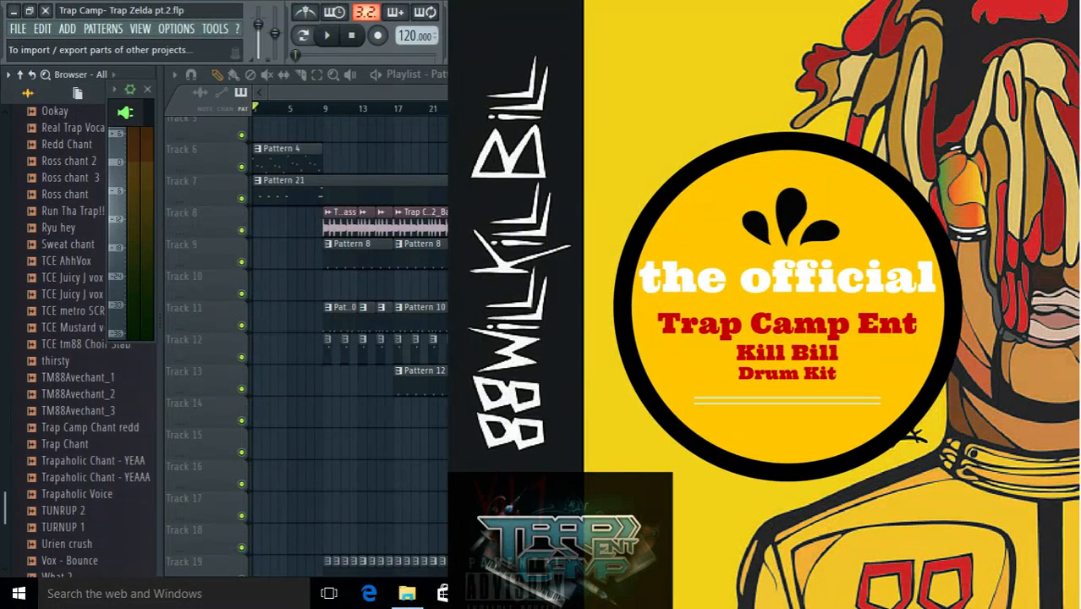
scroll("down", 3)
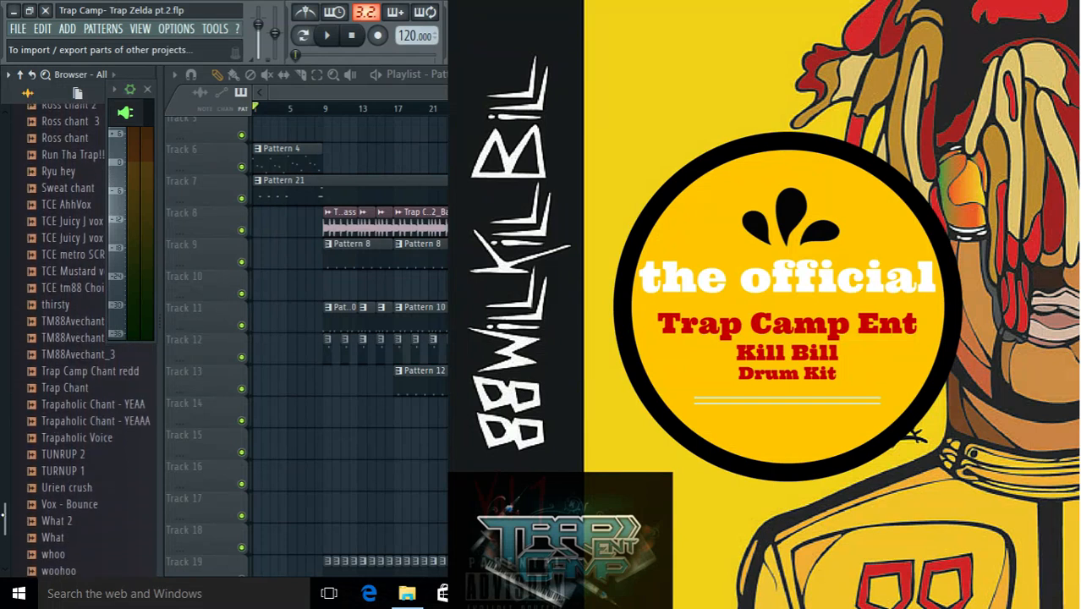
scroll("down", 3)
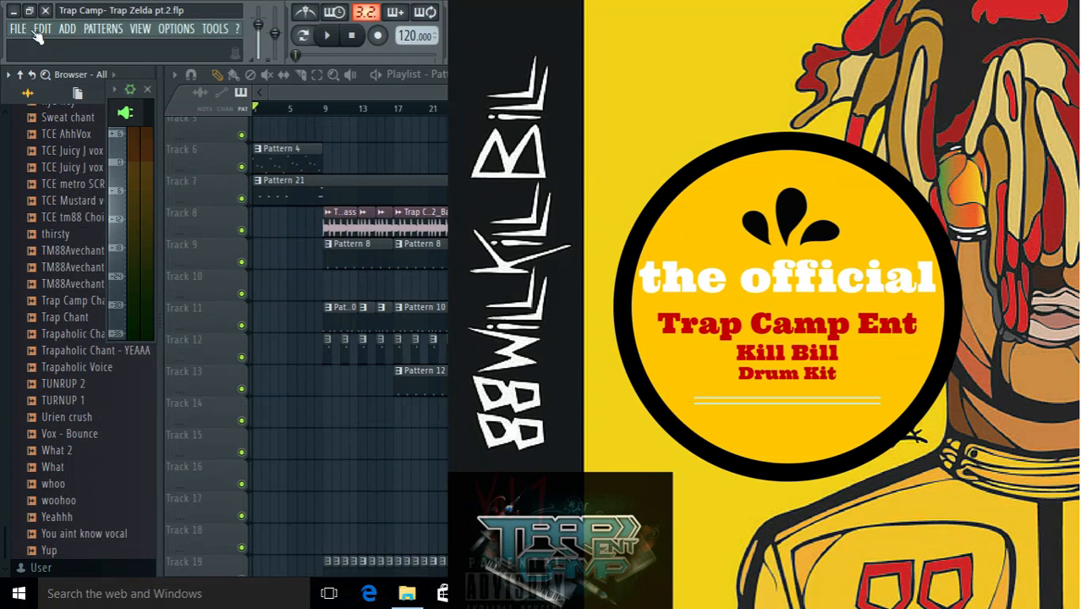
mouse_move(163, 85)
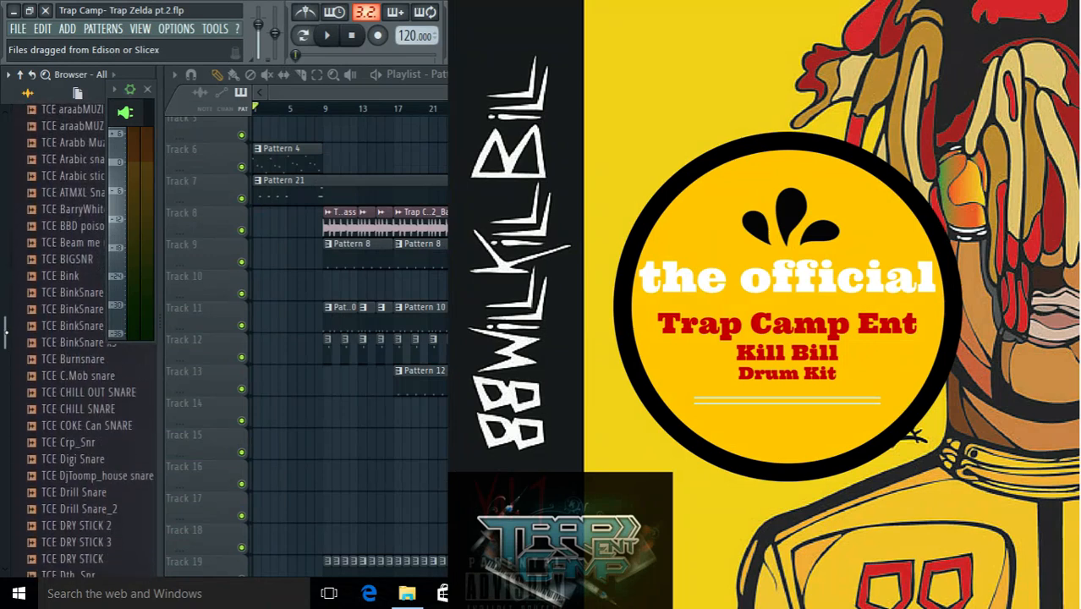
scroll("down", 3)
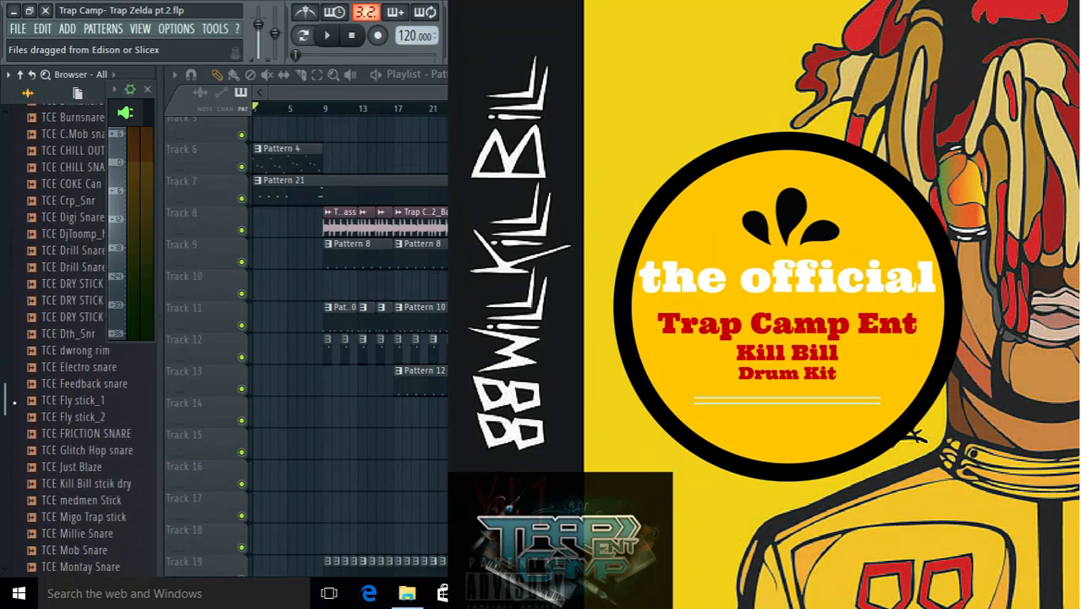
scroll("down", 3)
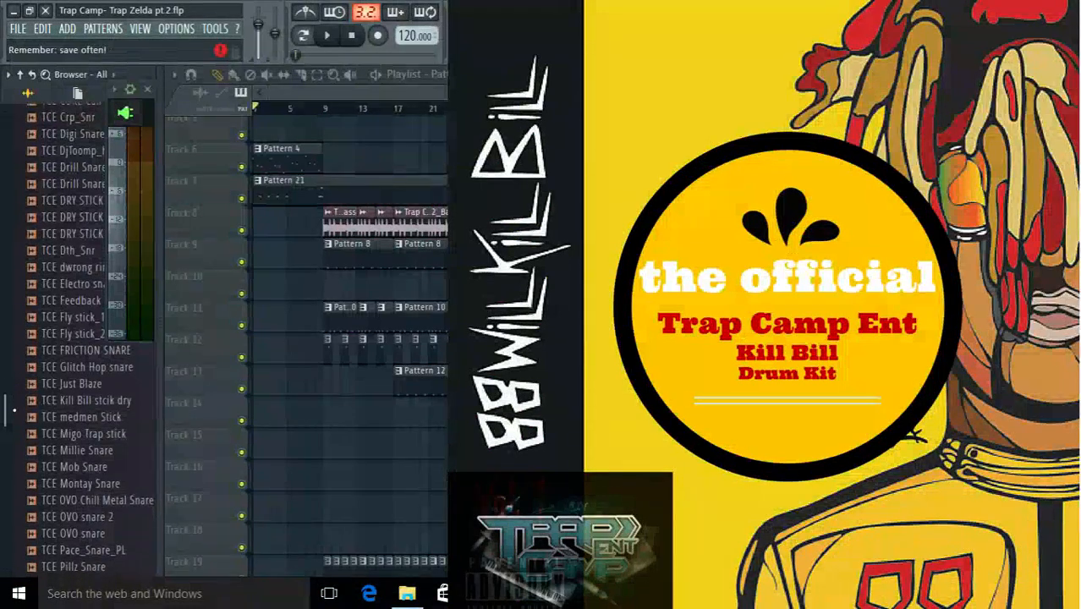
scroll("down", 3)
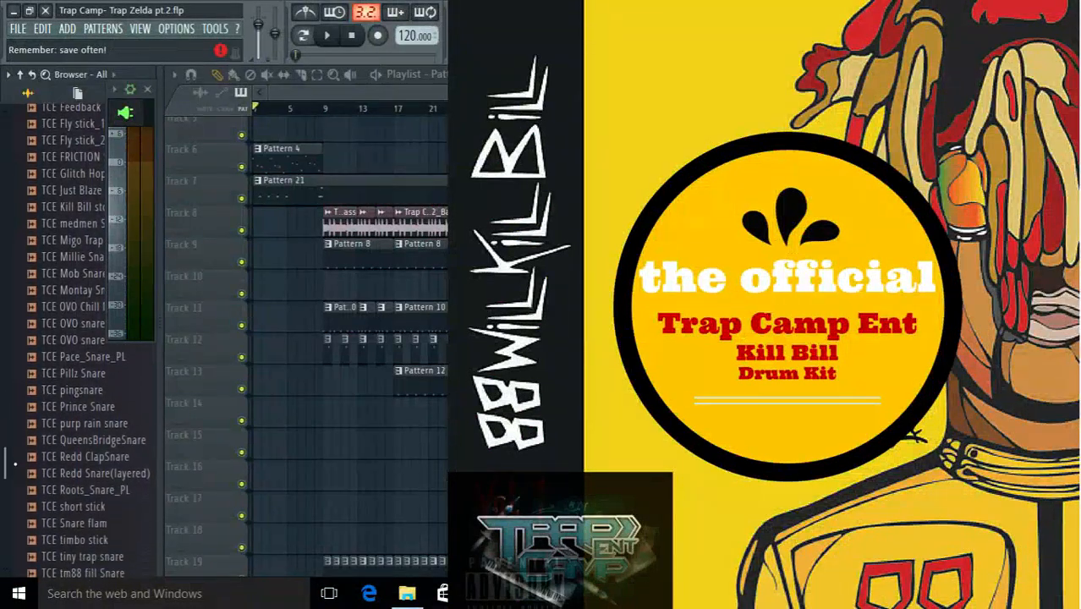
scroll("down", 3)
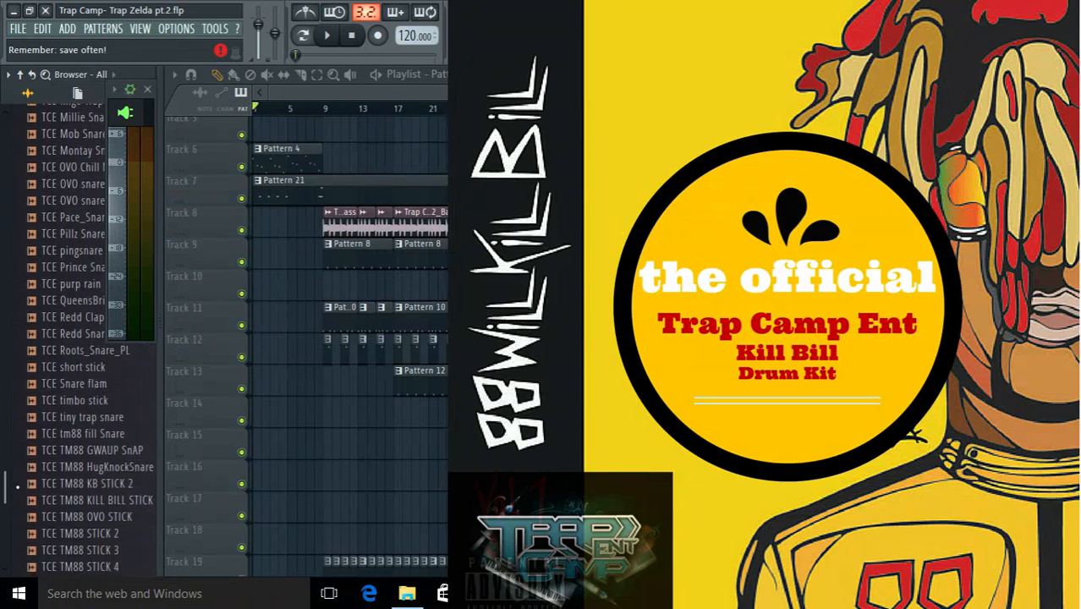
scroll("down", 3)
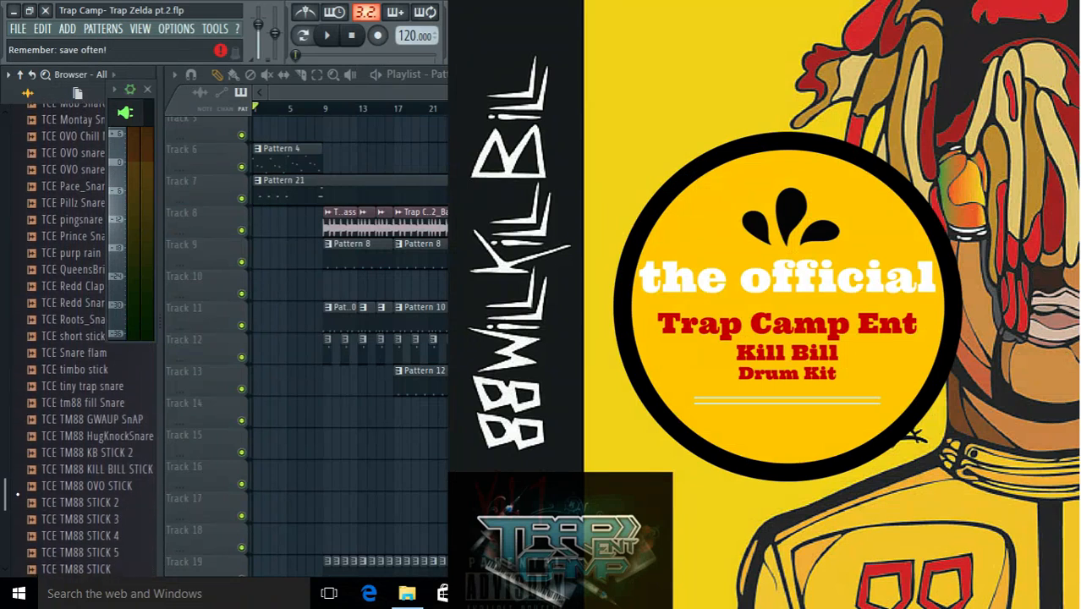
scroll("down", 3)
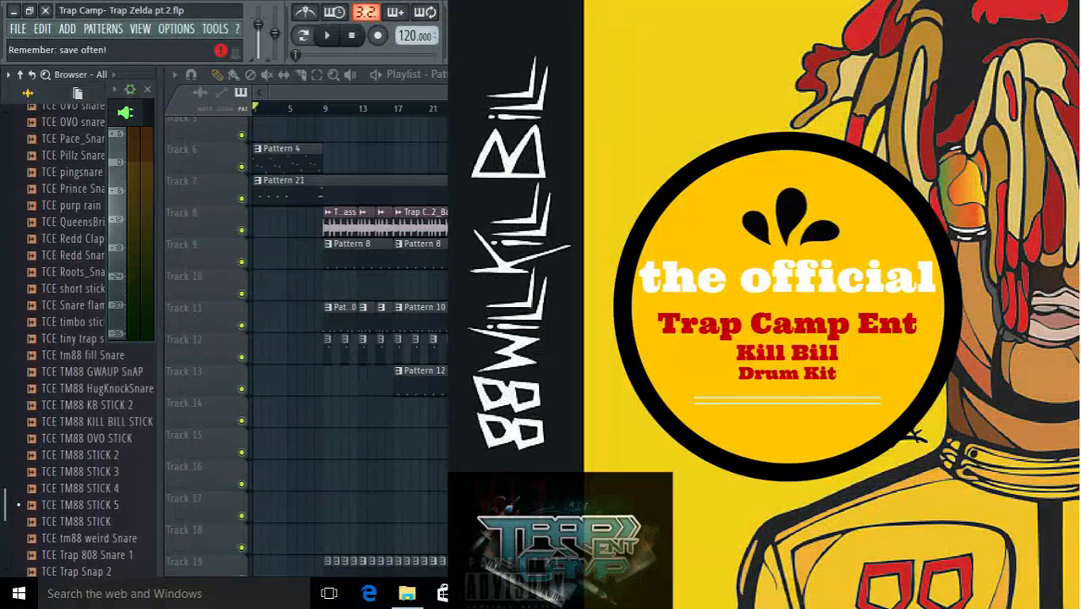
scroll("down", 3)
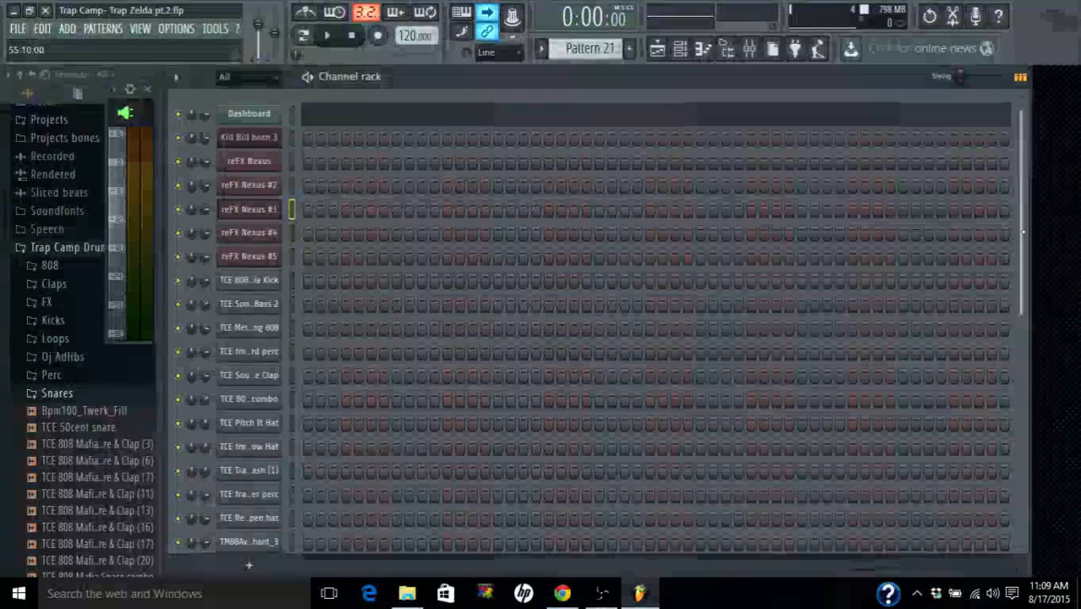
scroll("down", 3)
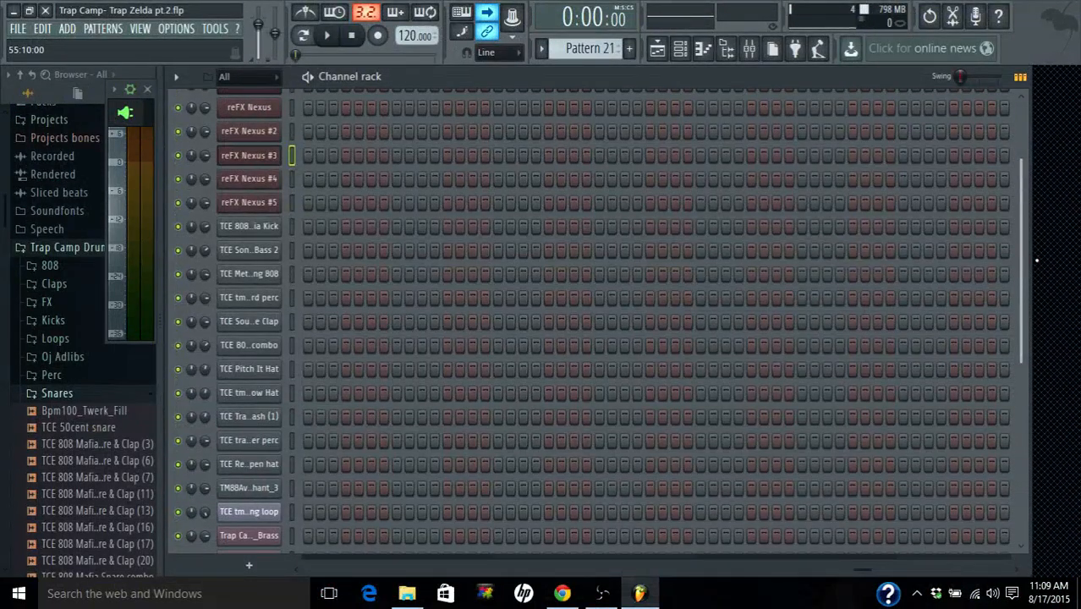
scroll("down", 3)
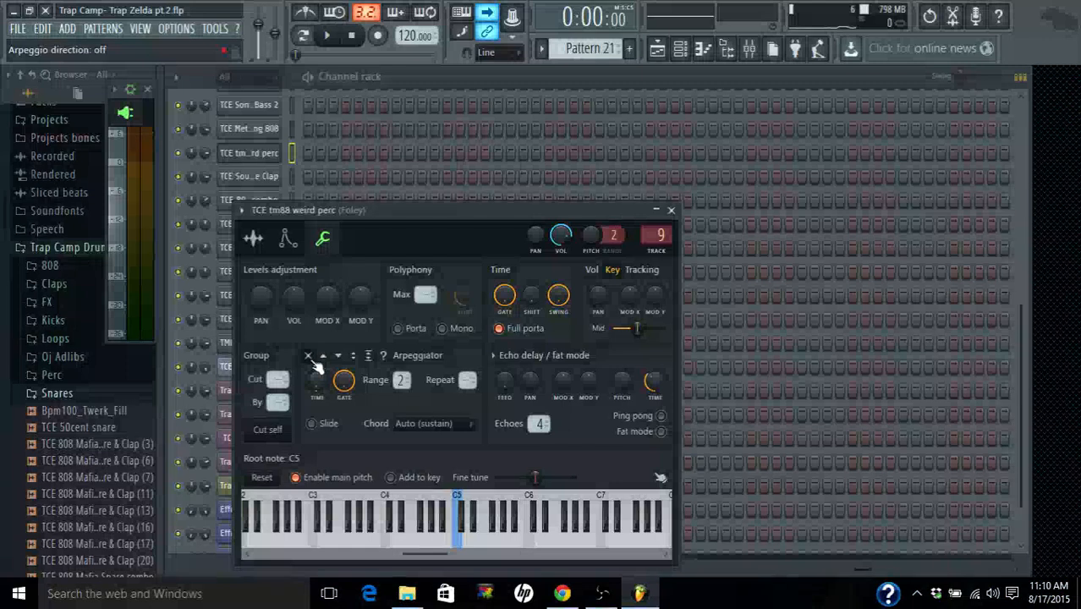
left_click(457, 533)
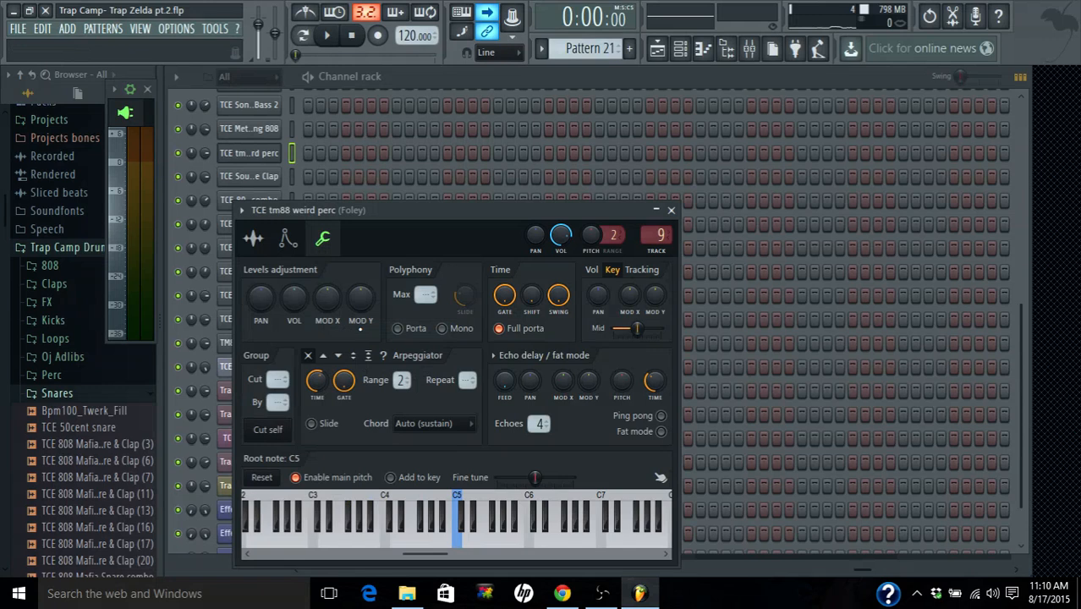
left_click(338, 356)
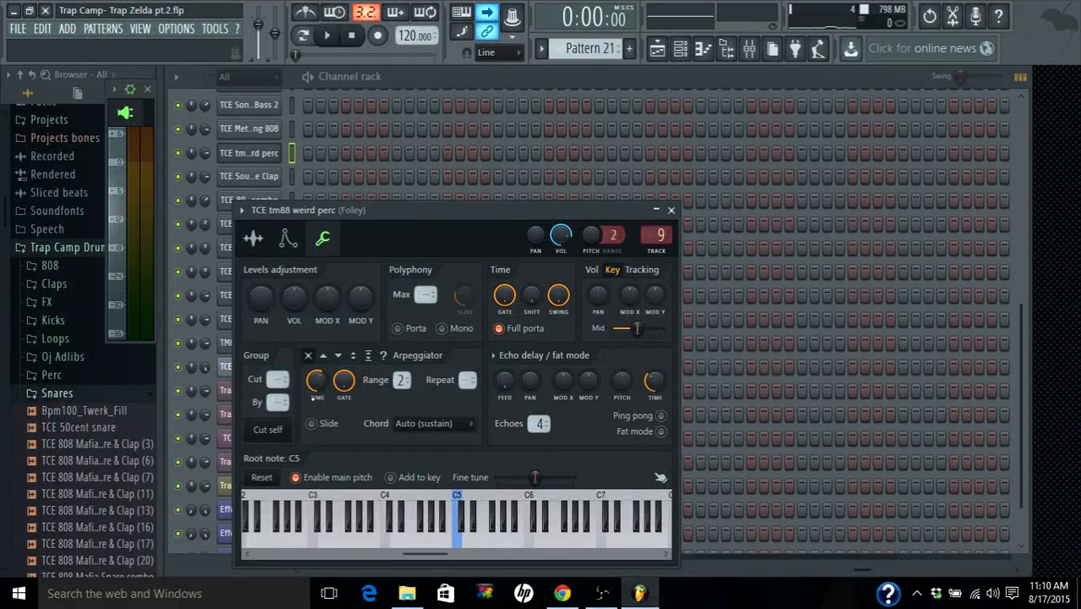
left_click(254, 237)
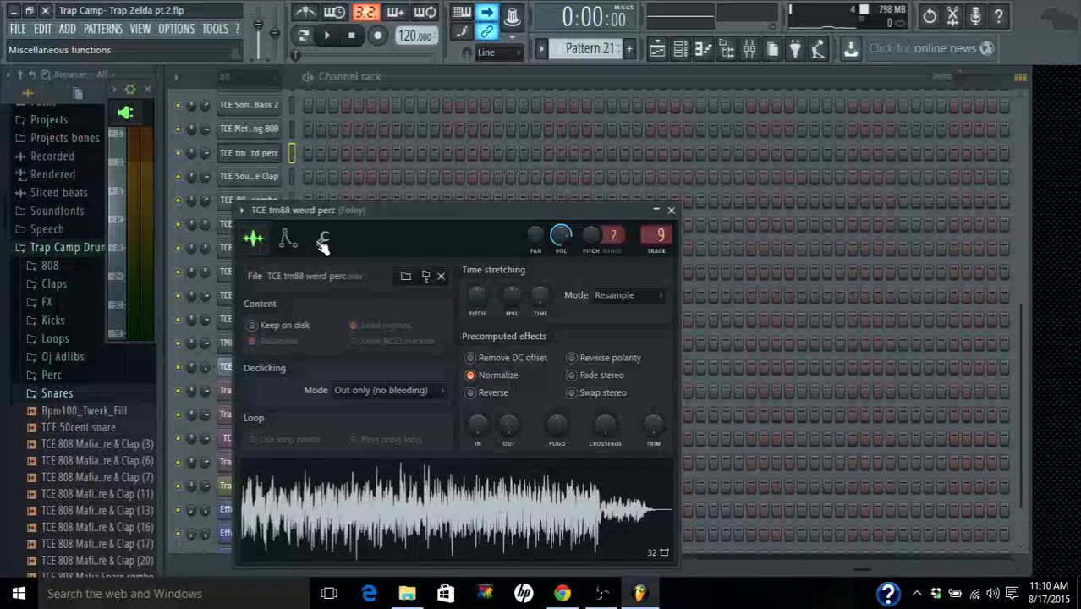
left_click(323, 237)
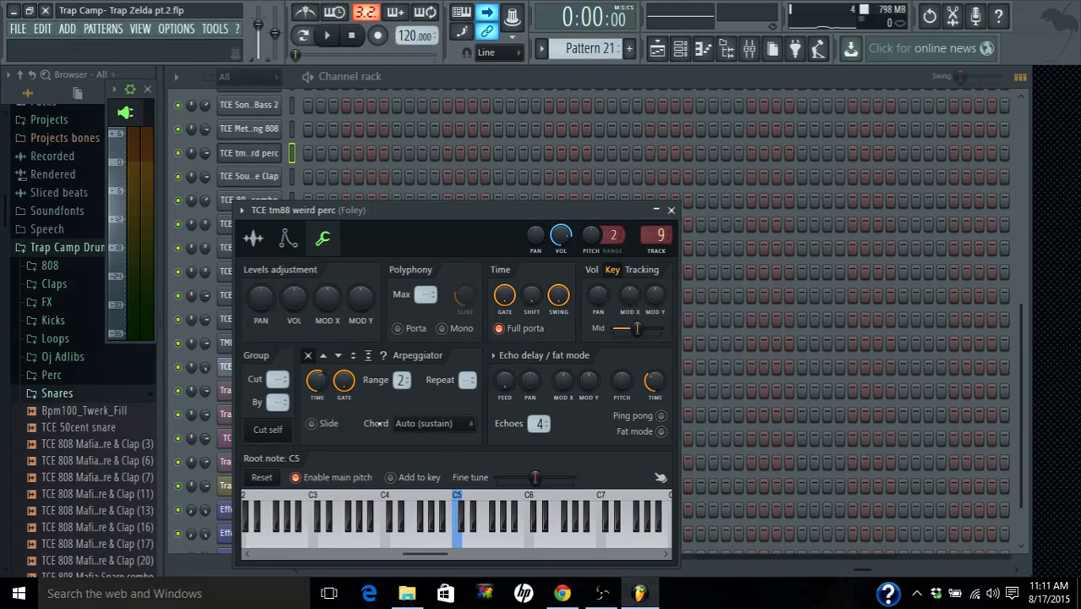
left_click(423, 422)
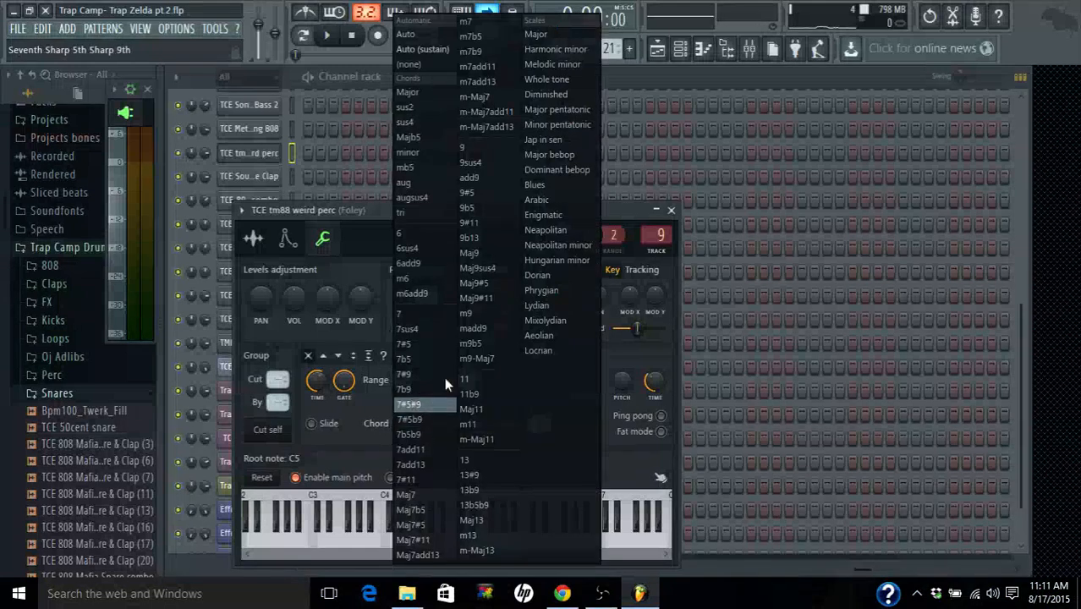
mouse_move(558, 245)
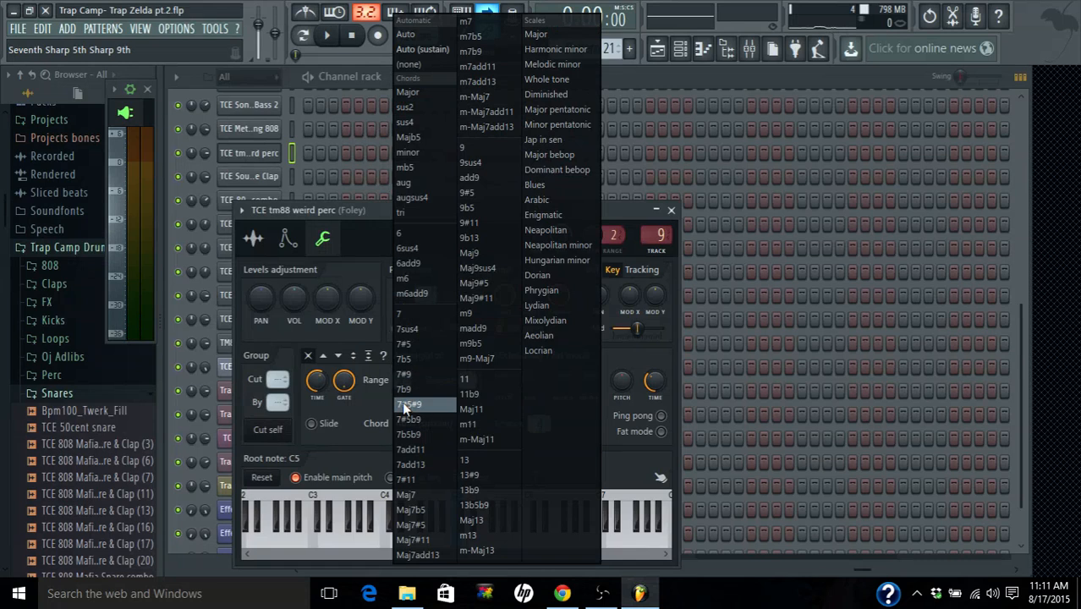
left_click(409, 408)
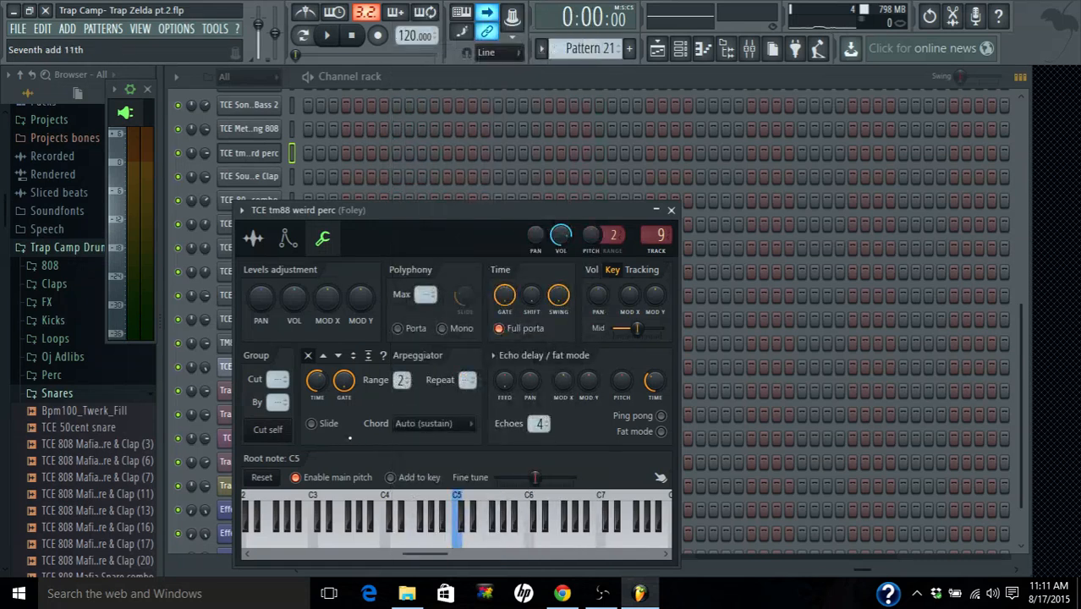
left_click(316, 381)
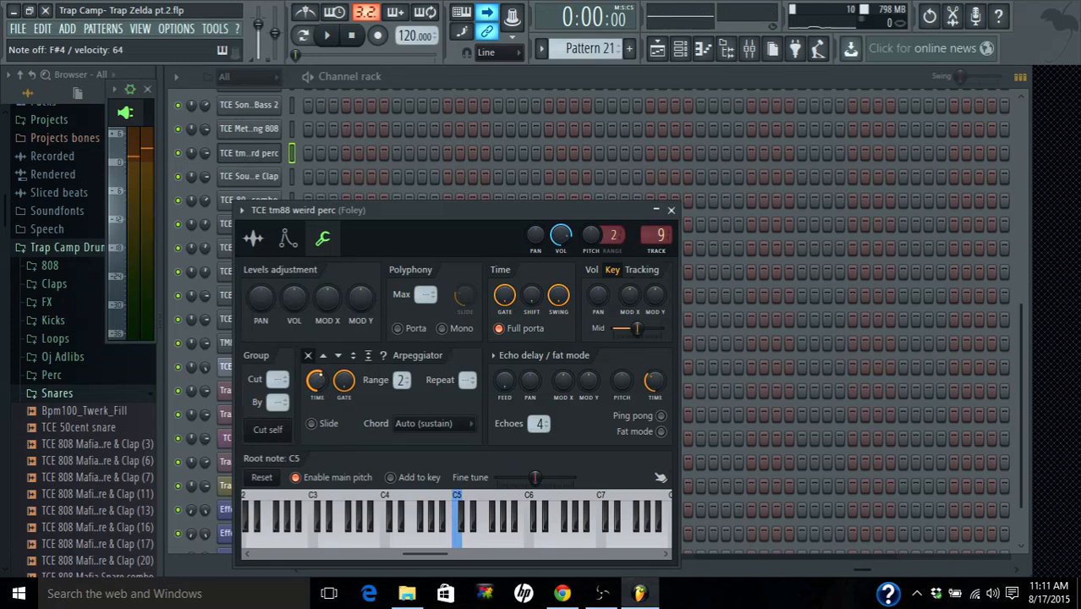
- Cycle the weird perc channel through up, down and up-down bounce arpeggio directions and preview it
left_click(323, 356)
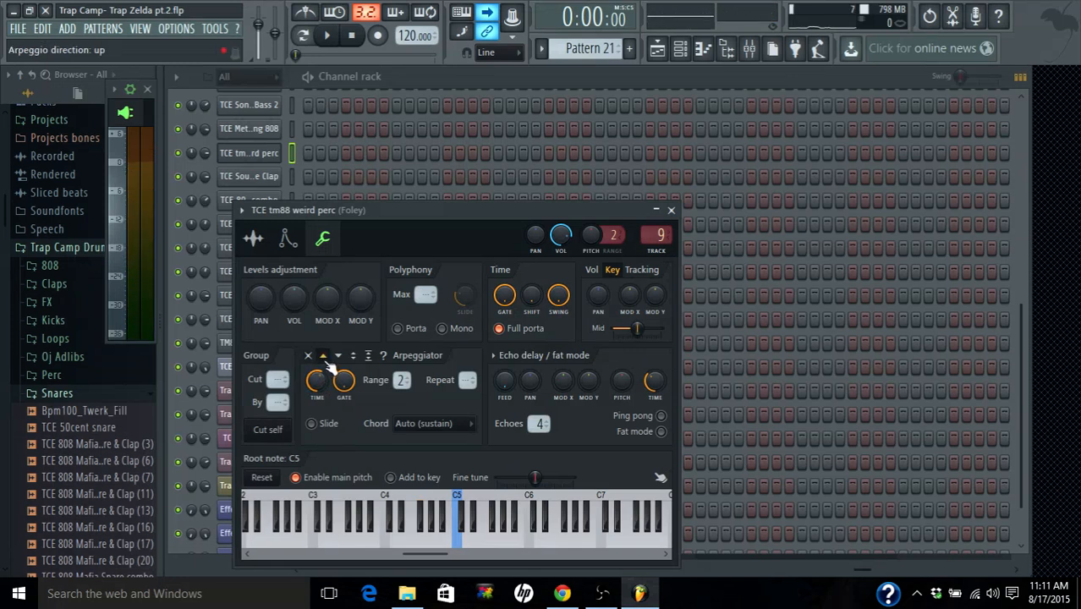
left_click(323, 355)
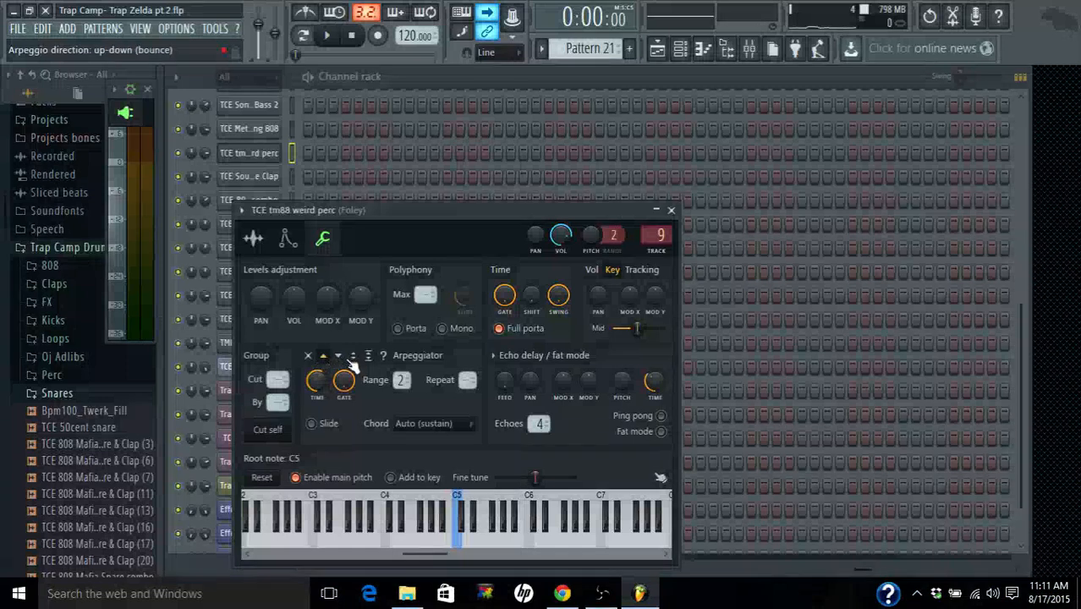
left_click(338, 355)
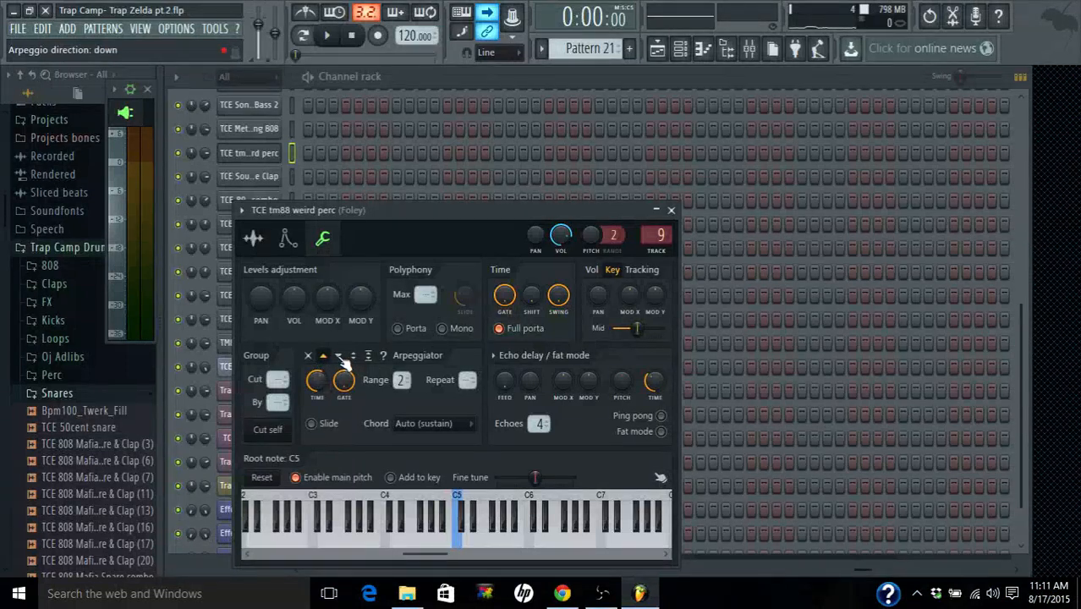
left_click(338, 355)
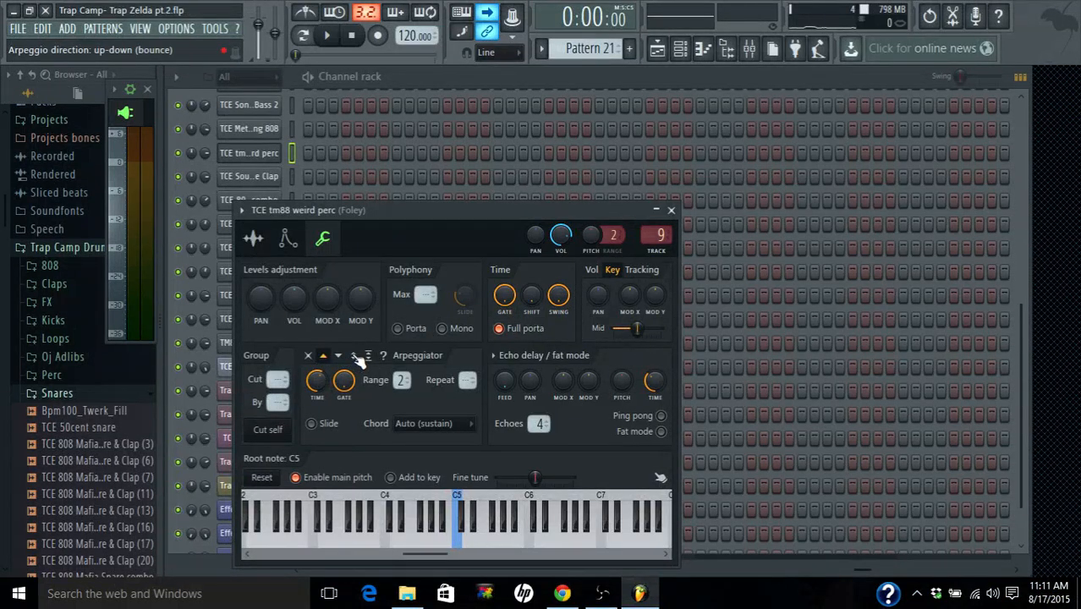
left_click(369, 355)
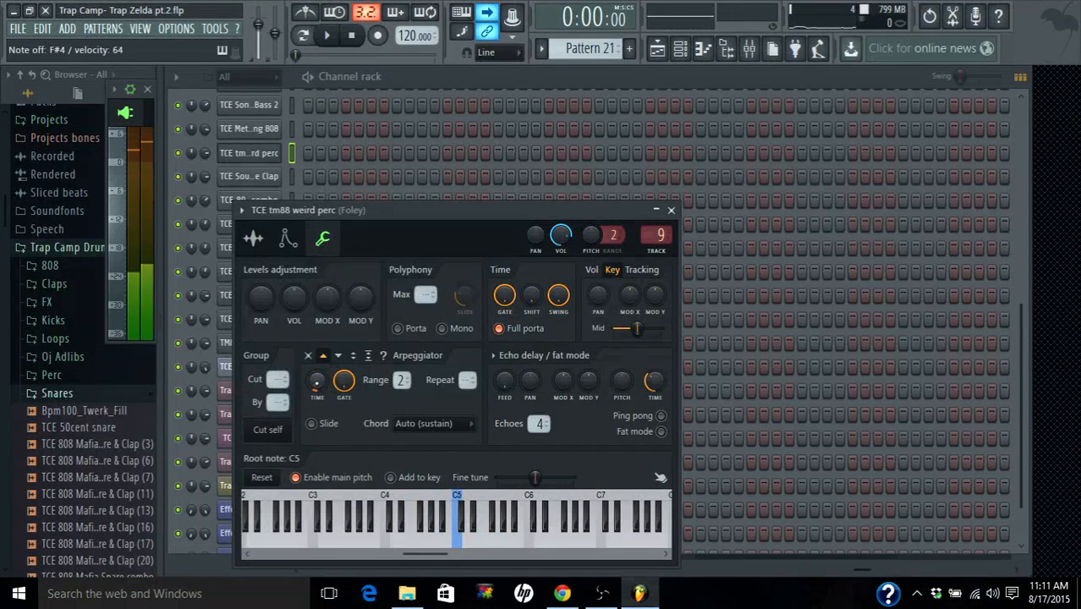
left_click(430, 524)
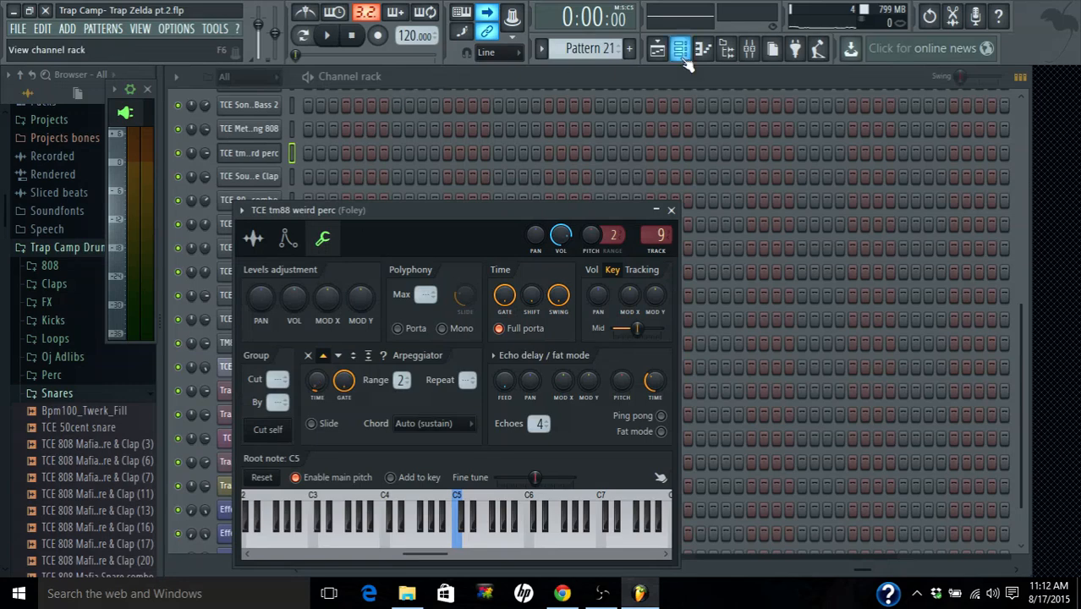
- Hide the channel rack and briefly play the arrangement from around bar 9
left_click(680, 47)
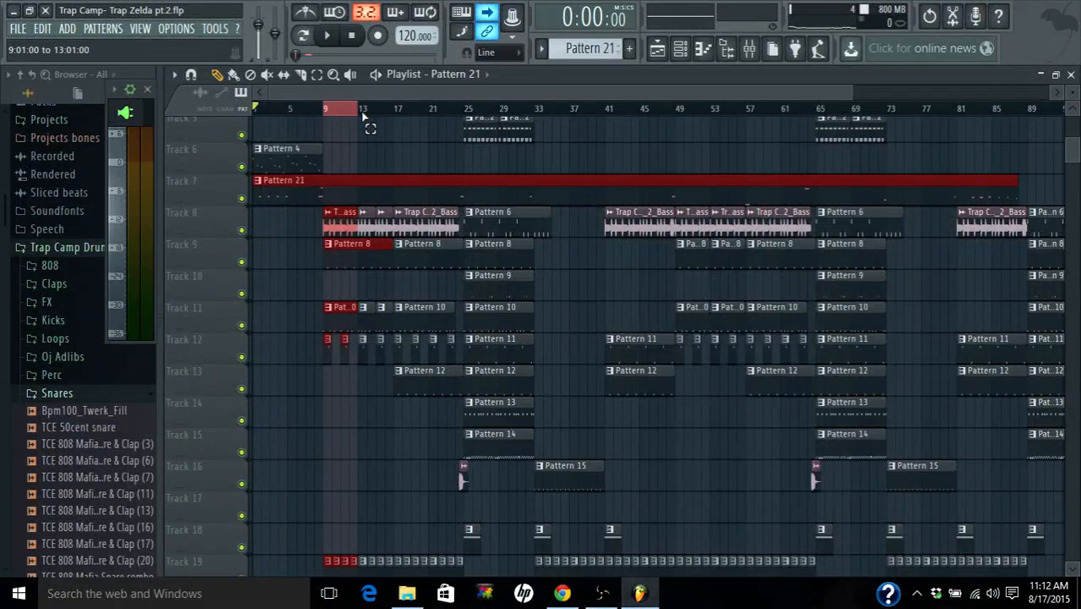
left_click(326, 36)
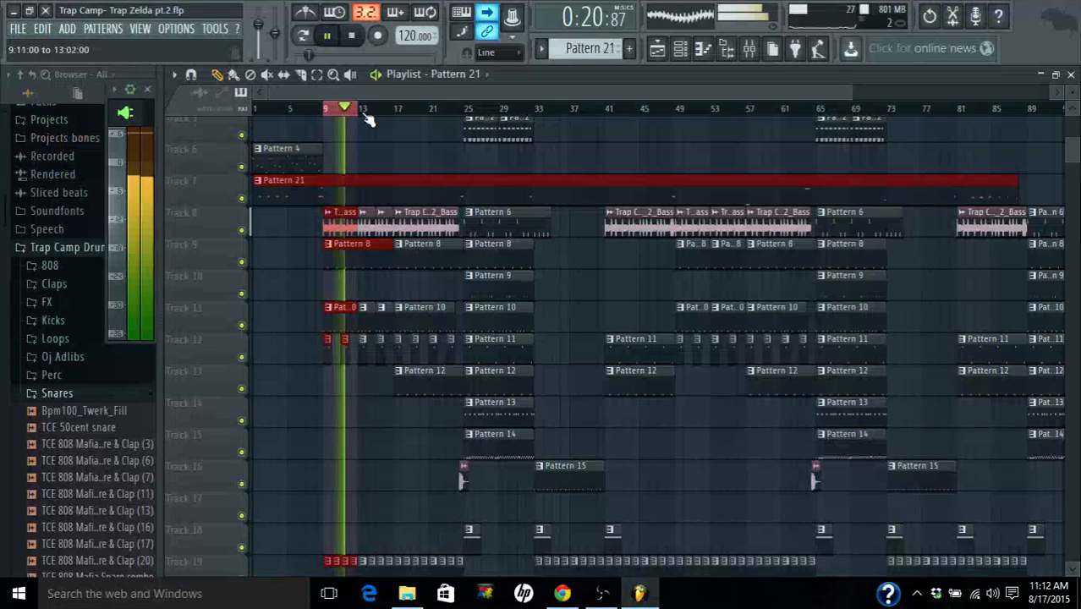
left_click(352, 35)
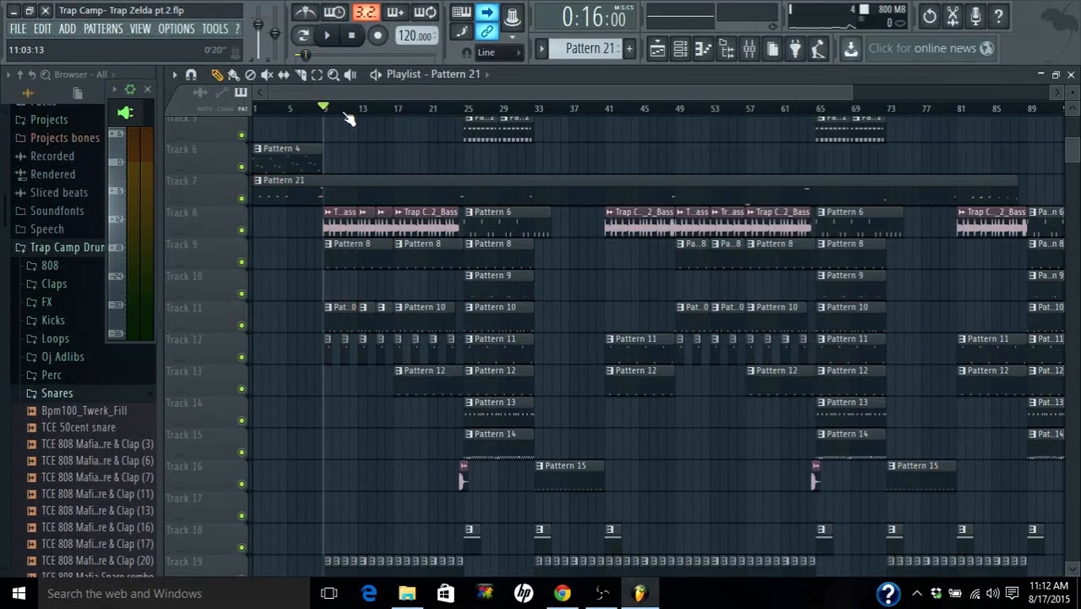
- Move the song position to around bar 21 and play the arrangement from there
left_click(437, 108)
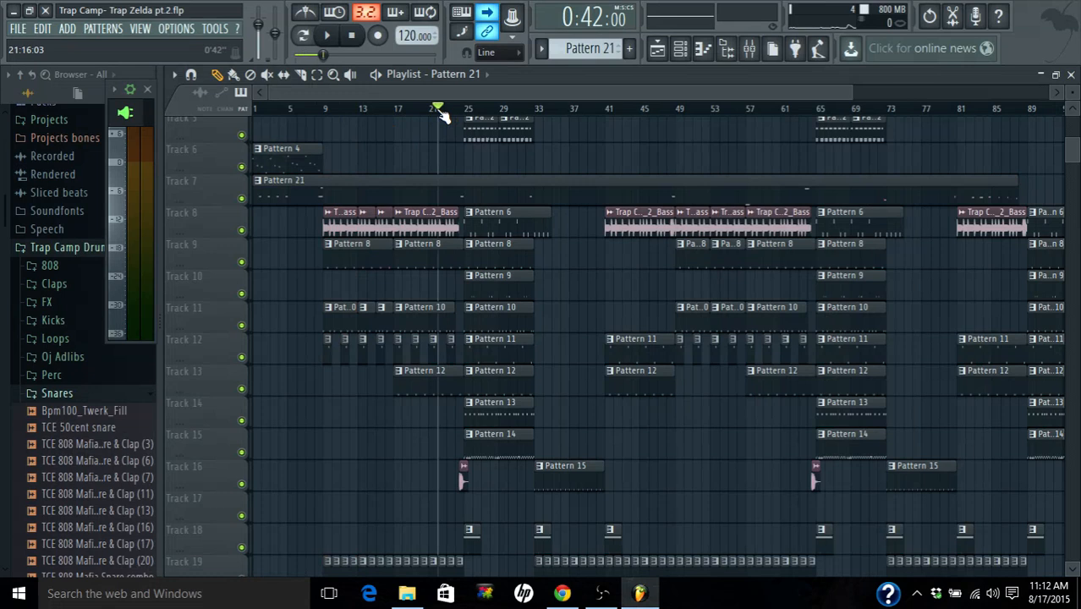
left_click(327, 35)
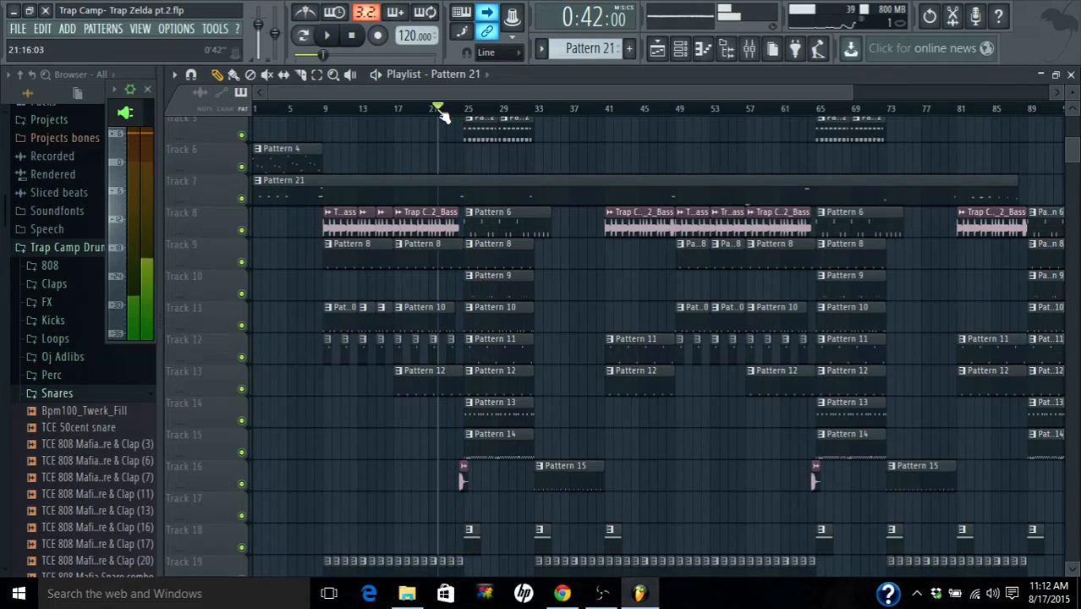
left_click(326, 35)
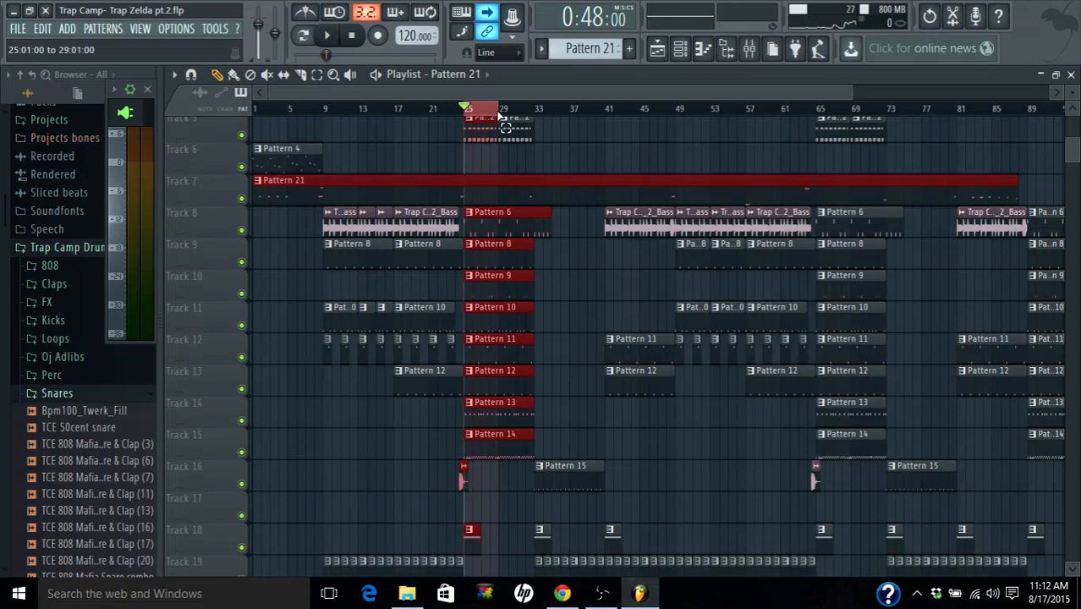
- Play the marked bars 25 to 29 and show the mixer with the master track's effects
left_click(326, 36)
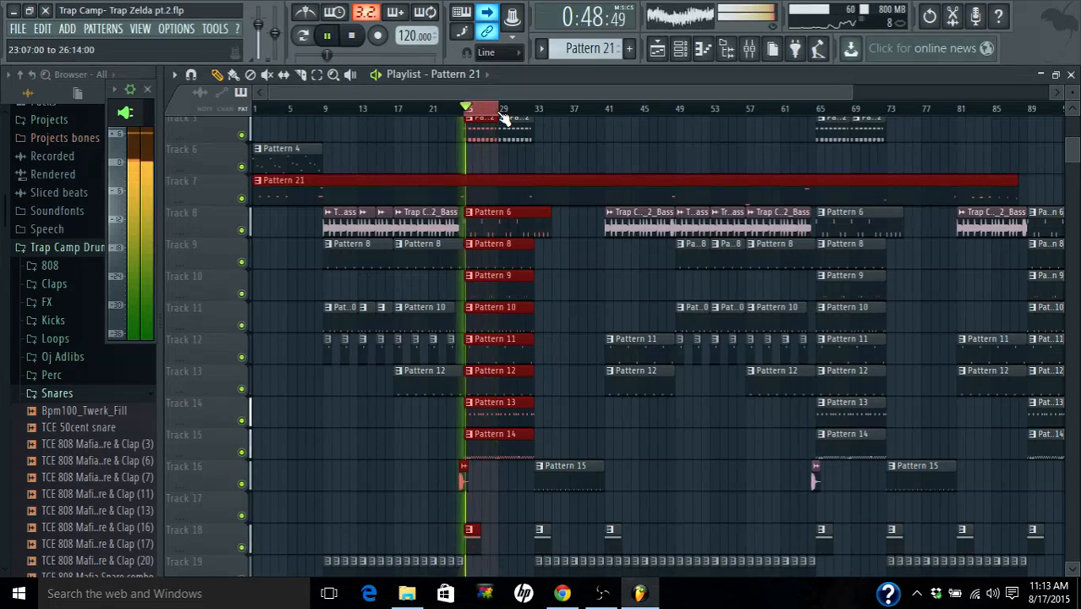
left_click(727, 48)
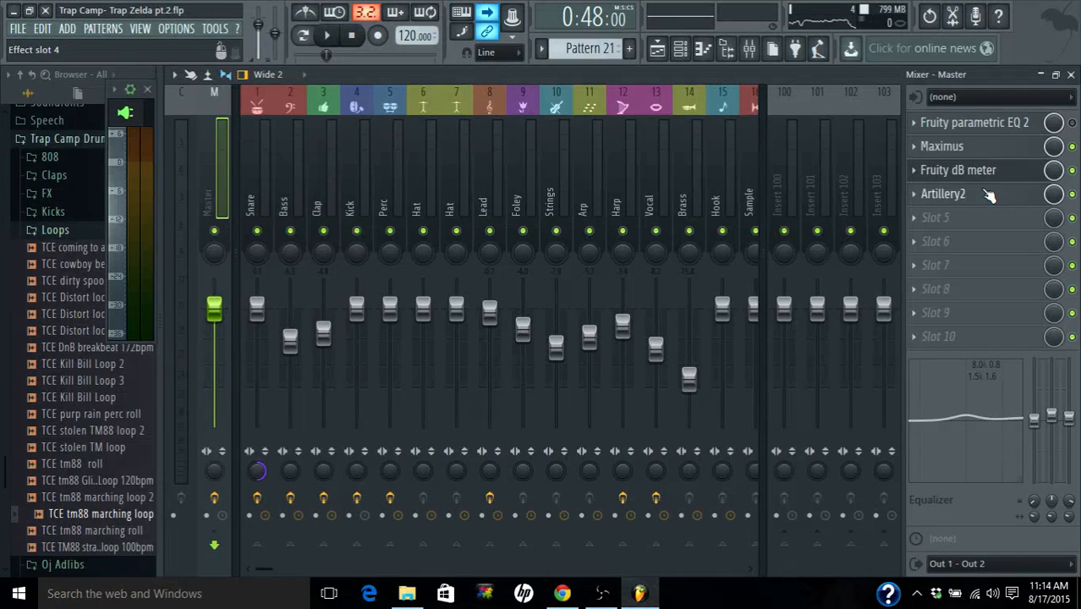
mouse_move(989, 199)
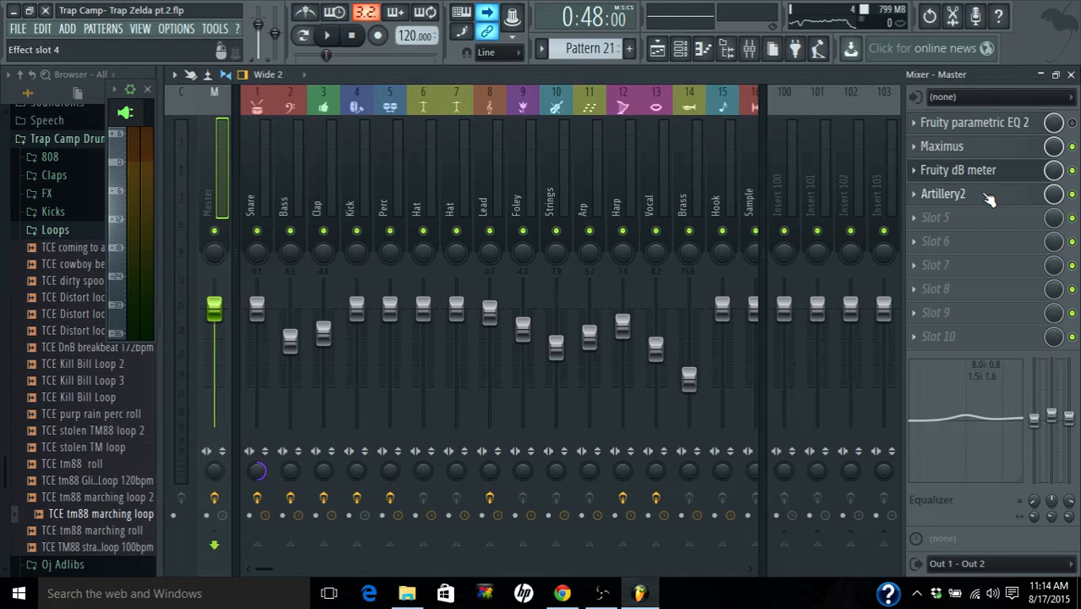
- Bring up Artillery2 from the master track showing its Turntable effect with LoopersParadise presets
left_click(942, 193)
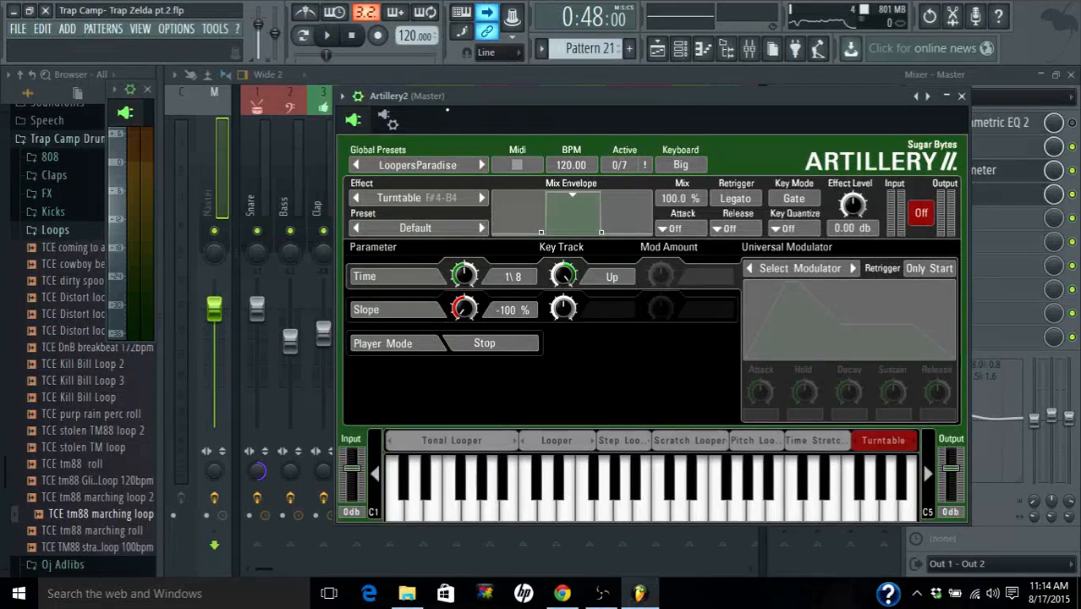
left_click(382, 118)
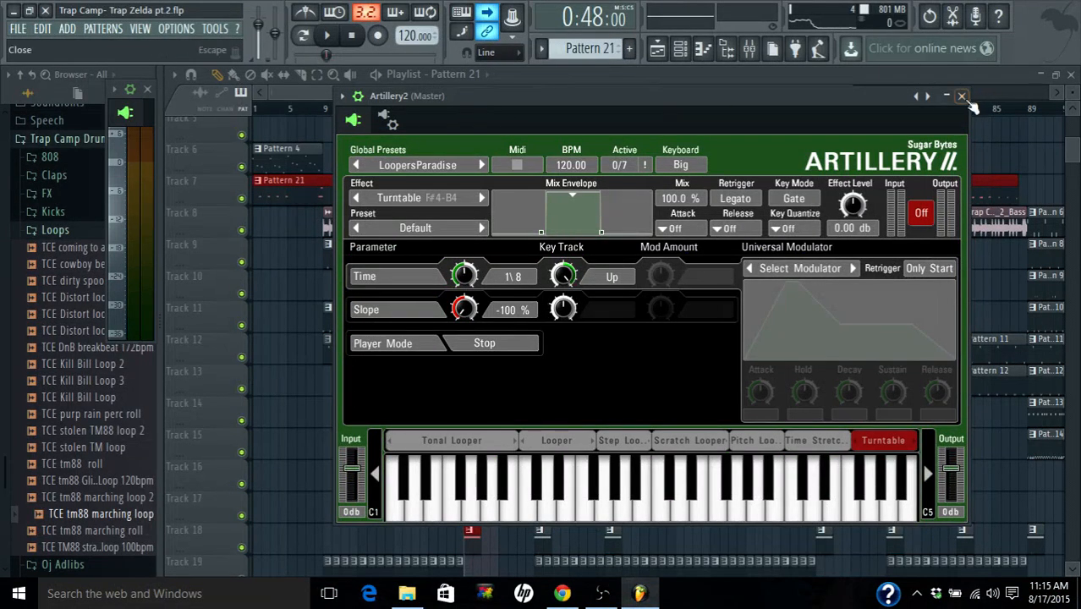
- Put Artillery2 away and view the Dashboard channel with its insert-plugin list
left_click(960, 95)
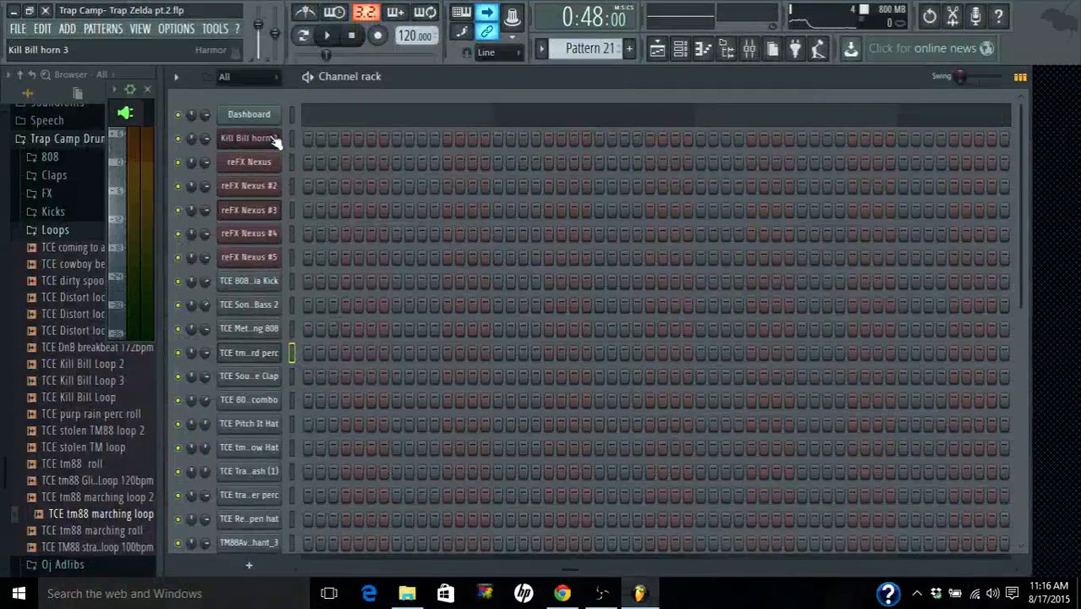
left_click(249, 115)
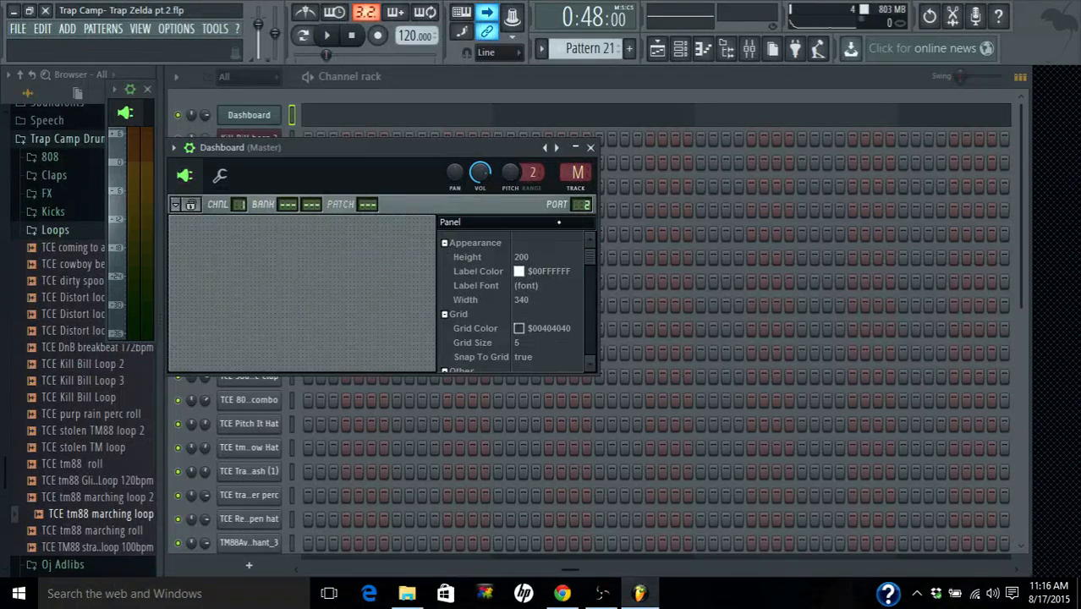
right_click(249, 115)
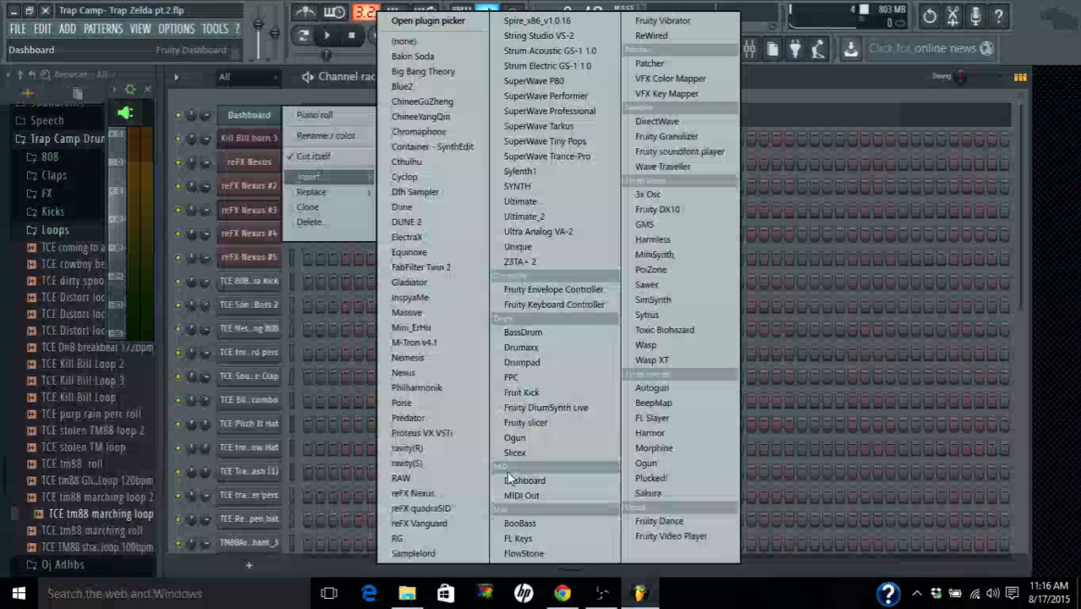
mouse_move(520, 494)
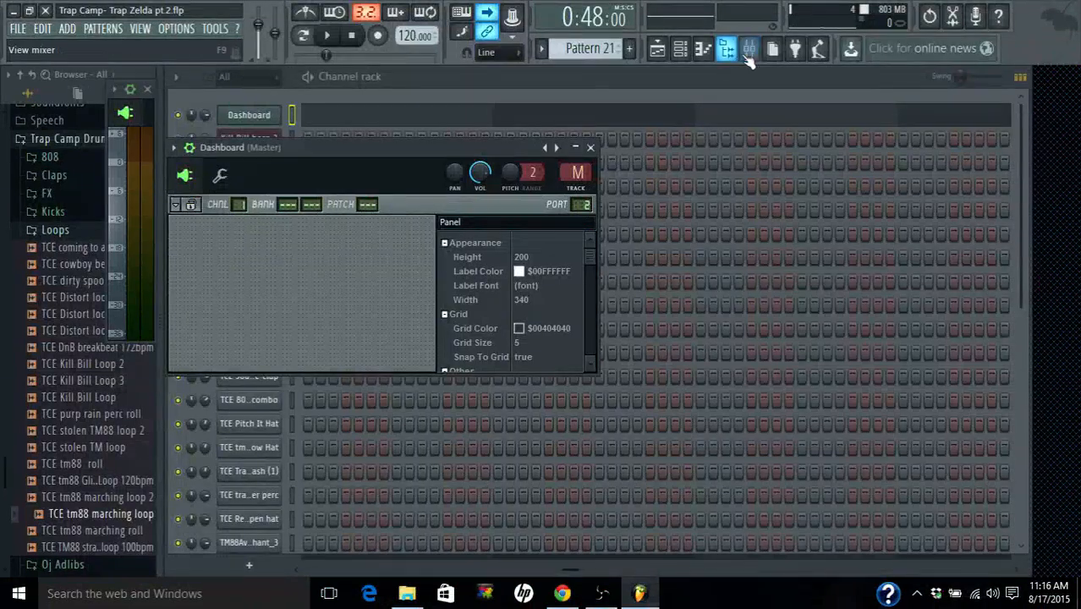
- Show the mixer and bring Artillery2 back up from the master's insert slots
left_click(748, 48)
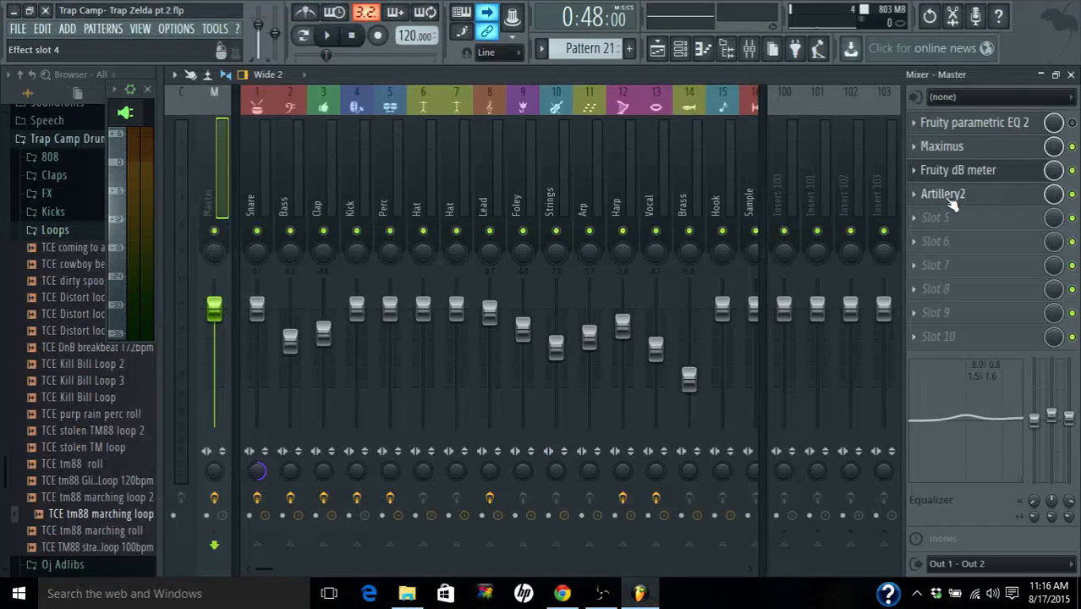
left_click(942, 193)
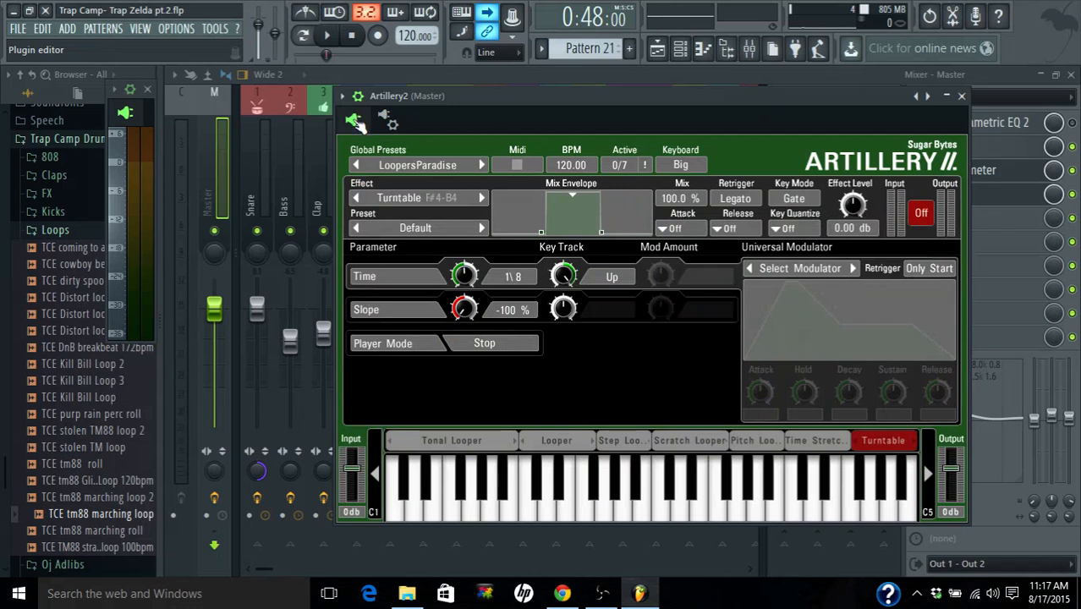
mouse_move(362, 127)
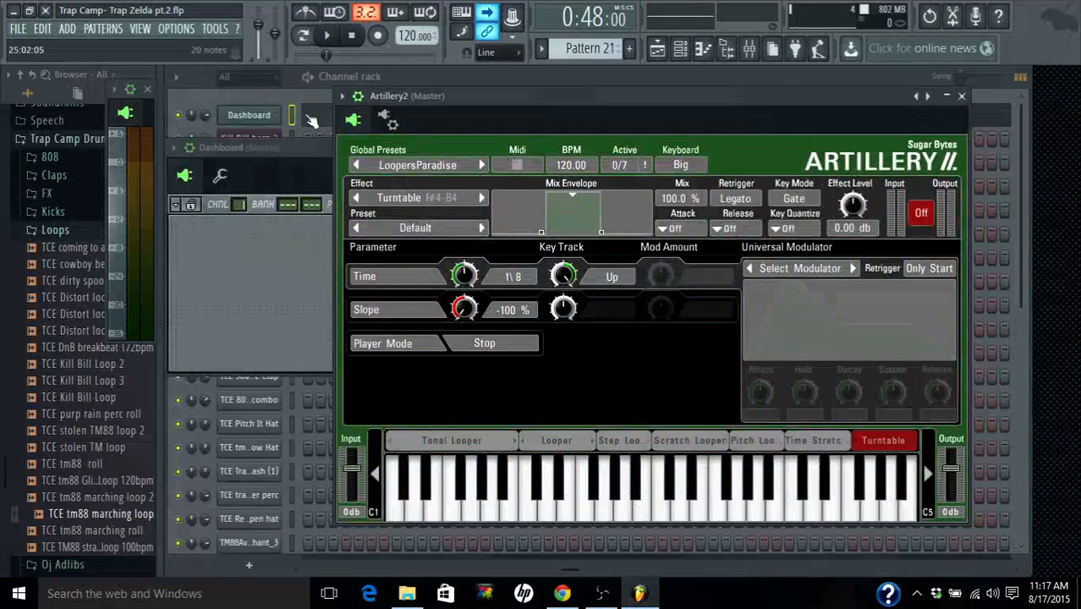
- Hide Artillery2, show the master's effect chain in the mixer, and reopen Artillery2
left_click(960, 94)
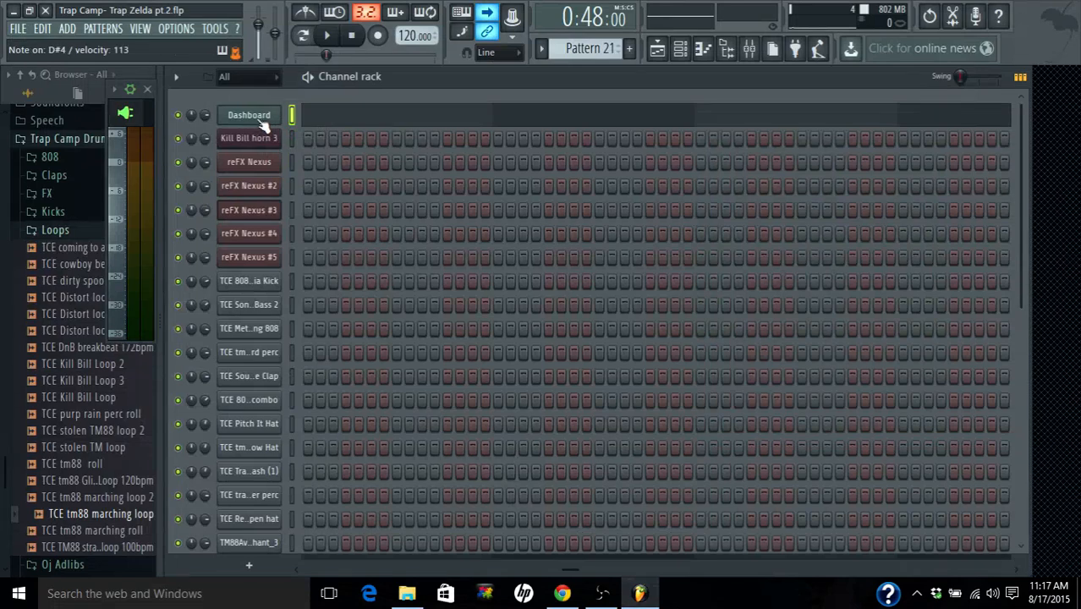
left_click(747, 47)
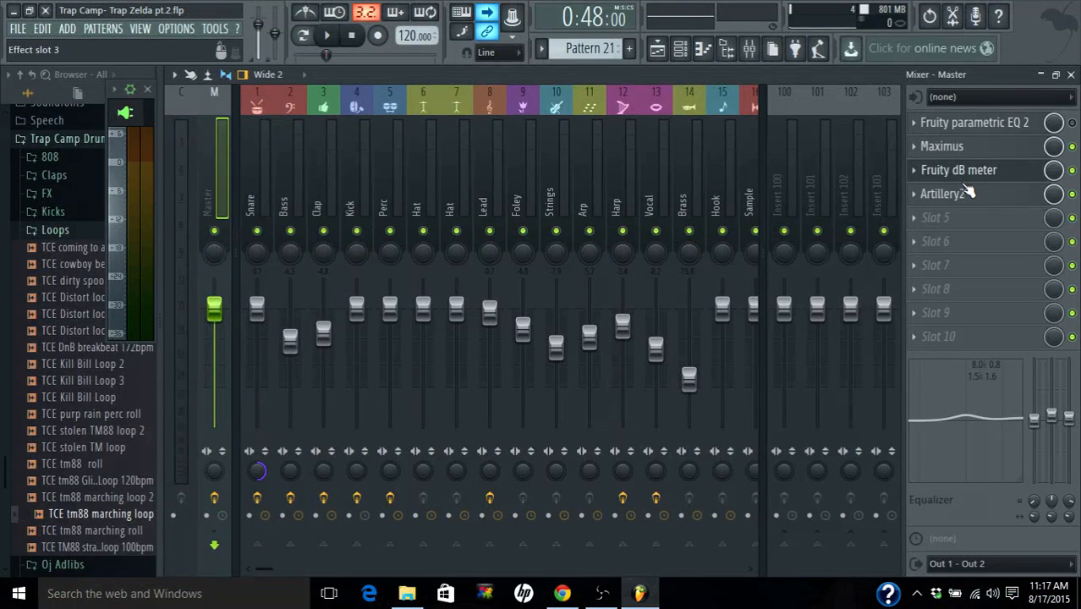
left_click(940, 192)
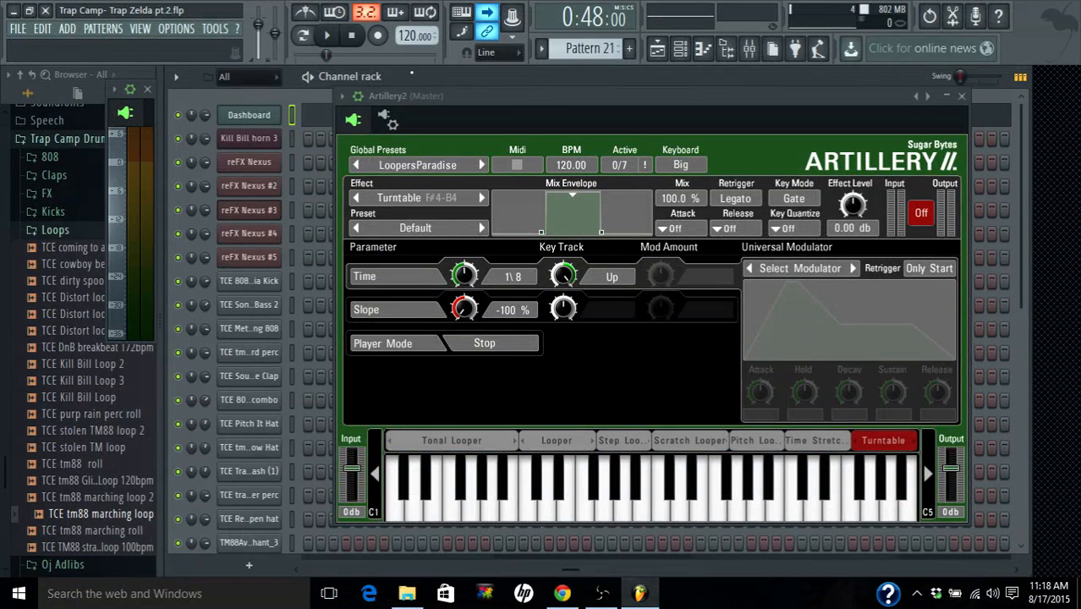
- Show the playlist behind Artillery2 and briefly play the song through it, then stop
left_click(656, 48)
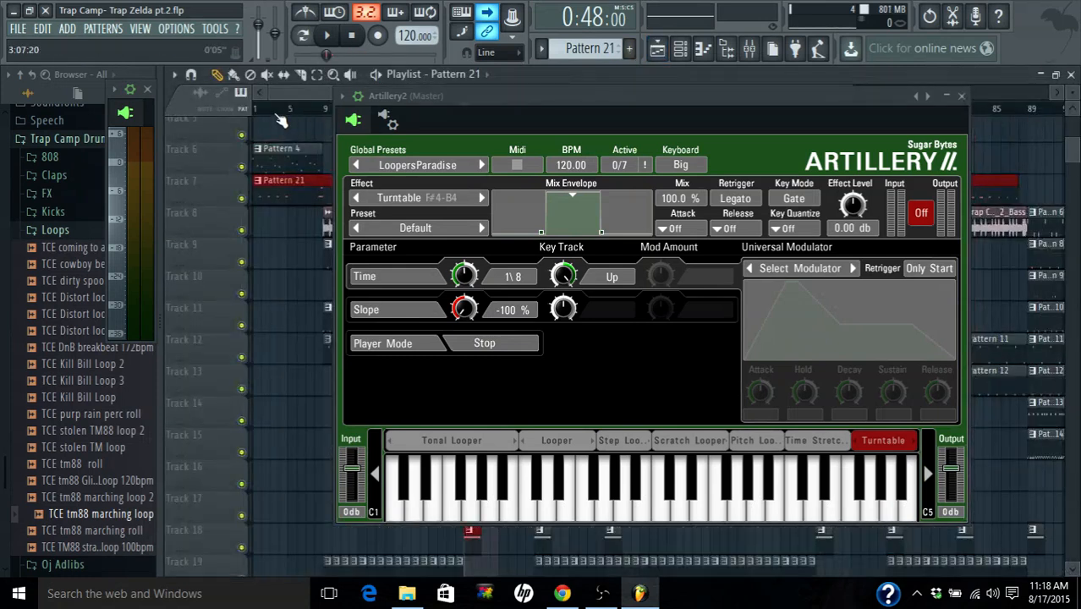
left_click(326, 35)
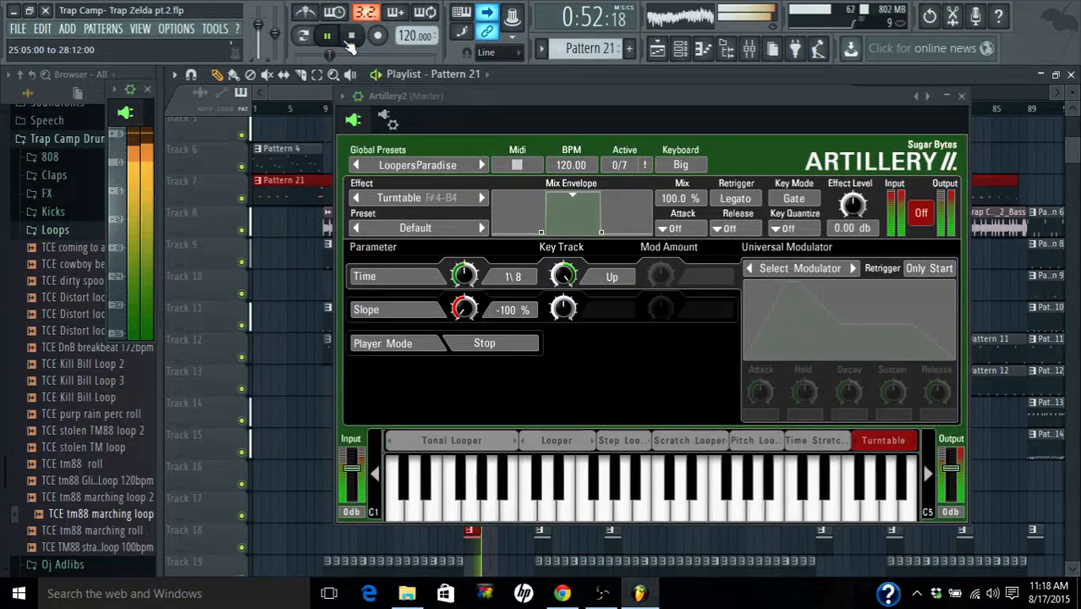
left_click(326, 36)
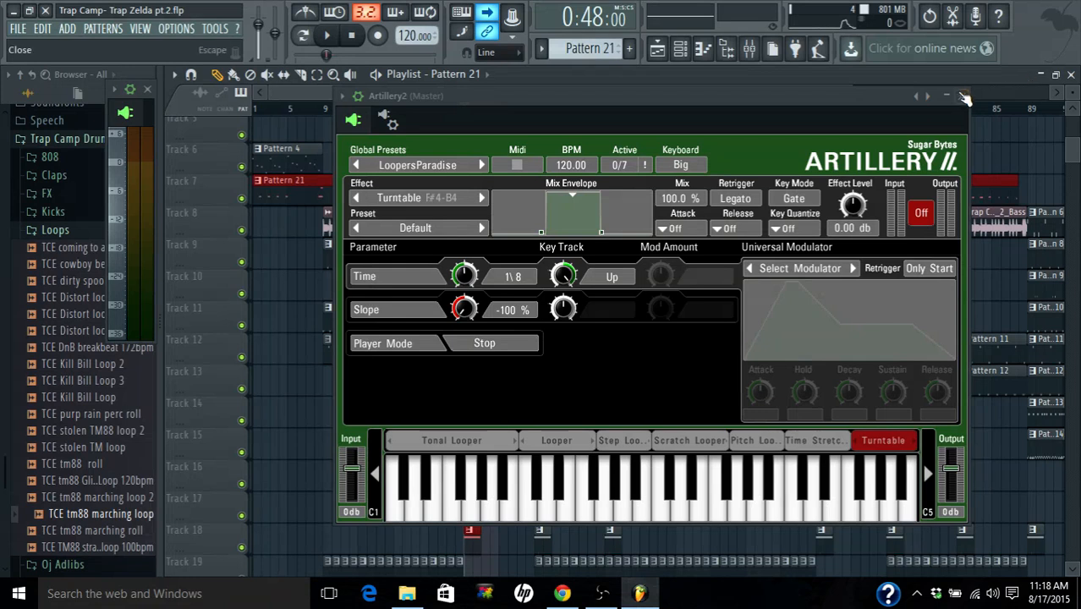
- Close Artillery2, revealing the Nexus Arp channel with the SY Cloudy Chords preset
left_click(964, 95)
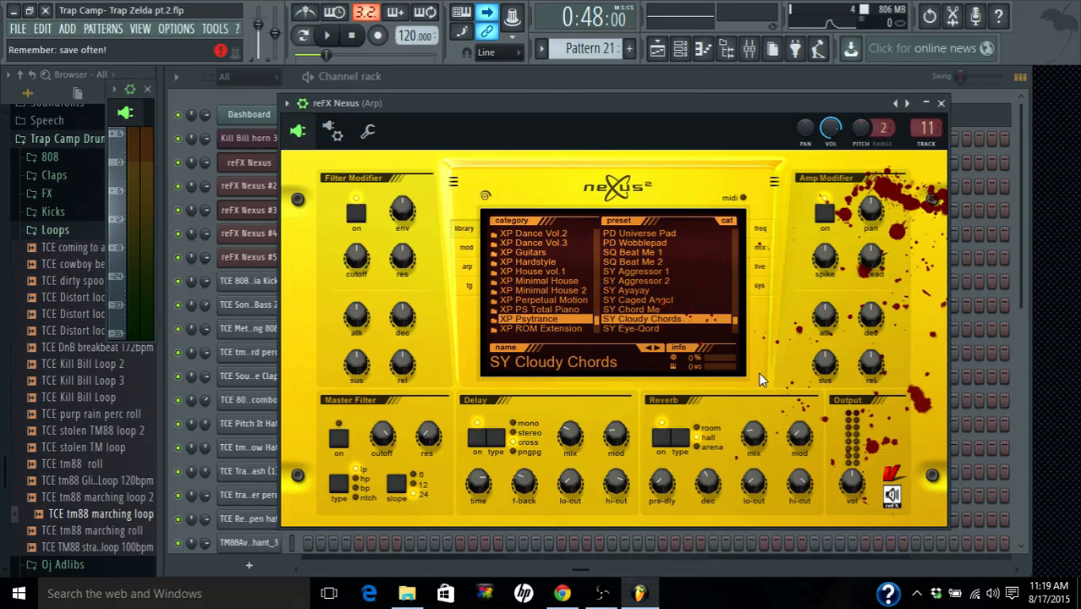
mouse_move(763, 389)
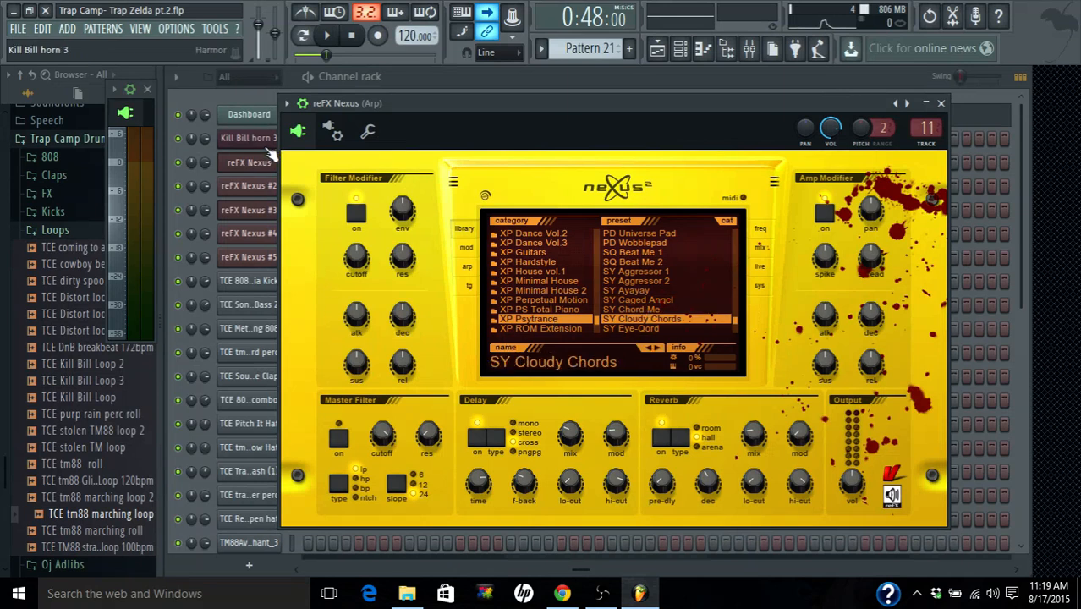
- Bring up Nexus #2 (Harp, SY Morgan) and Nexus #3 (Strings, 70s Vinyl Strings 2)
left_click(247, 163)
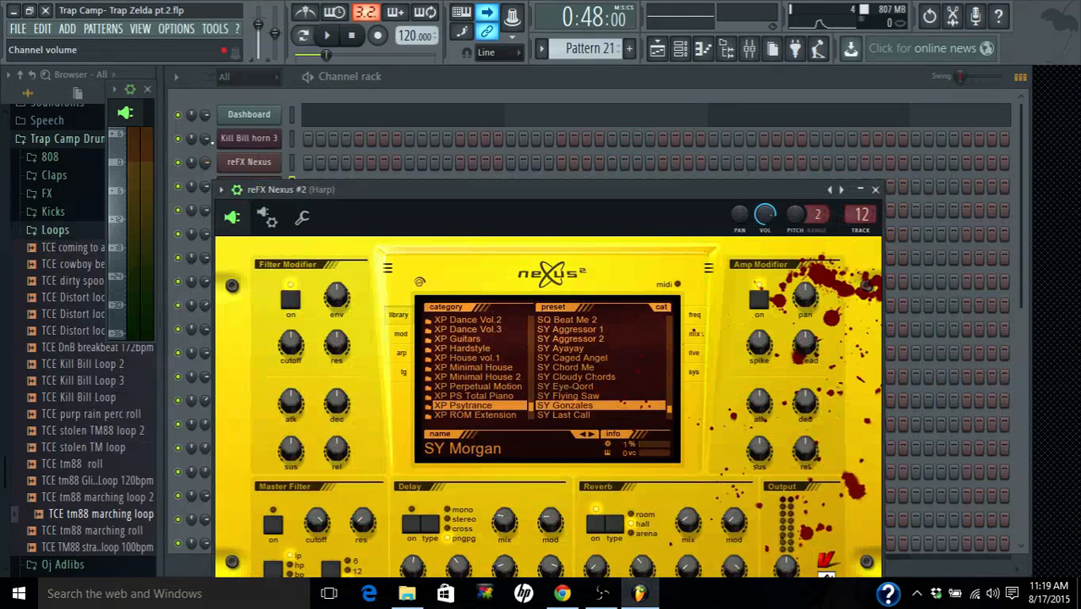
left_click(876, 190)
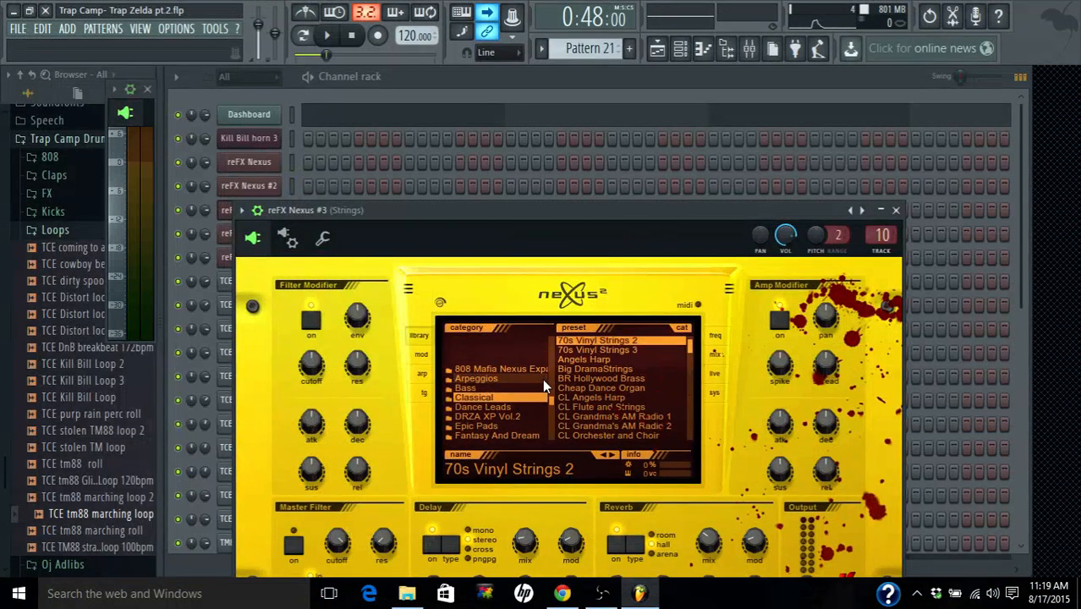
mouse_move(562, 404)
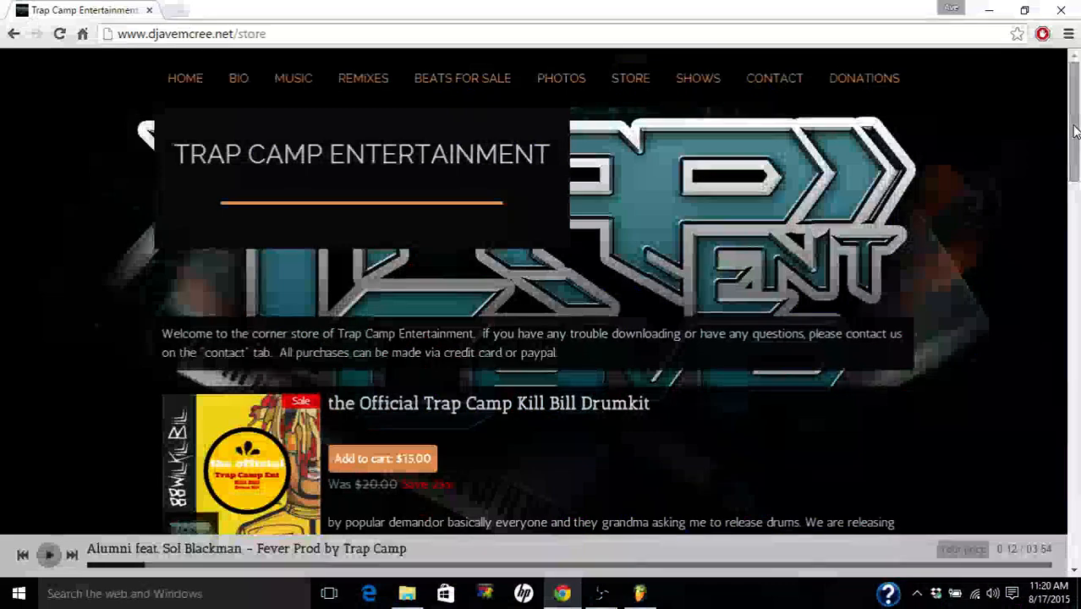
- Browse the djavemcree.net store's Kill Bill Drumkit listing, then return to FL Studio
scroll("down", 3)
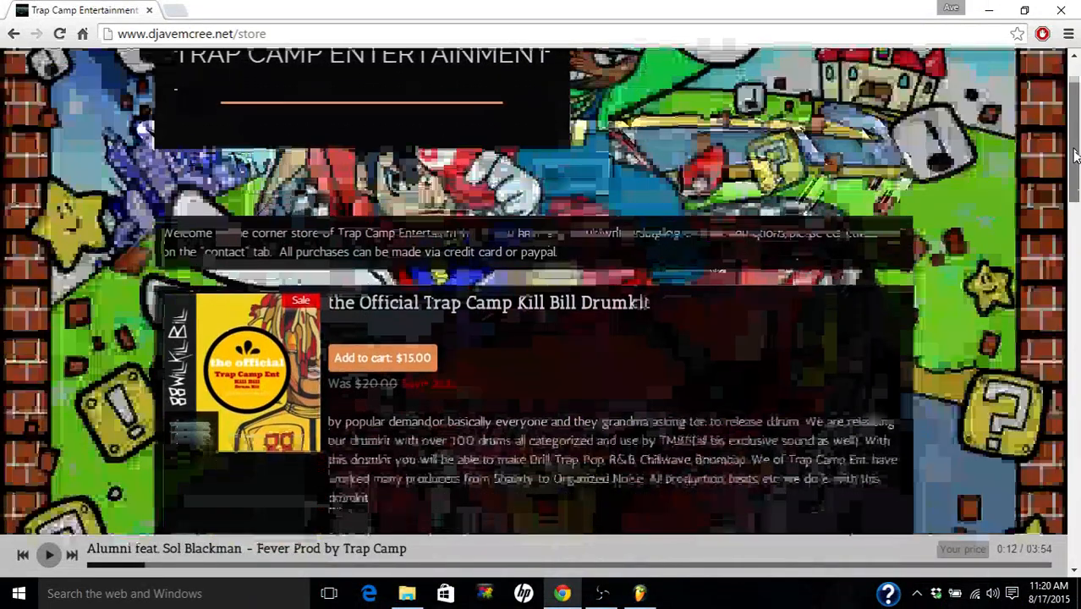
scroll("down", 3)
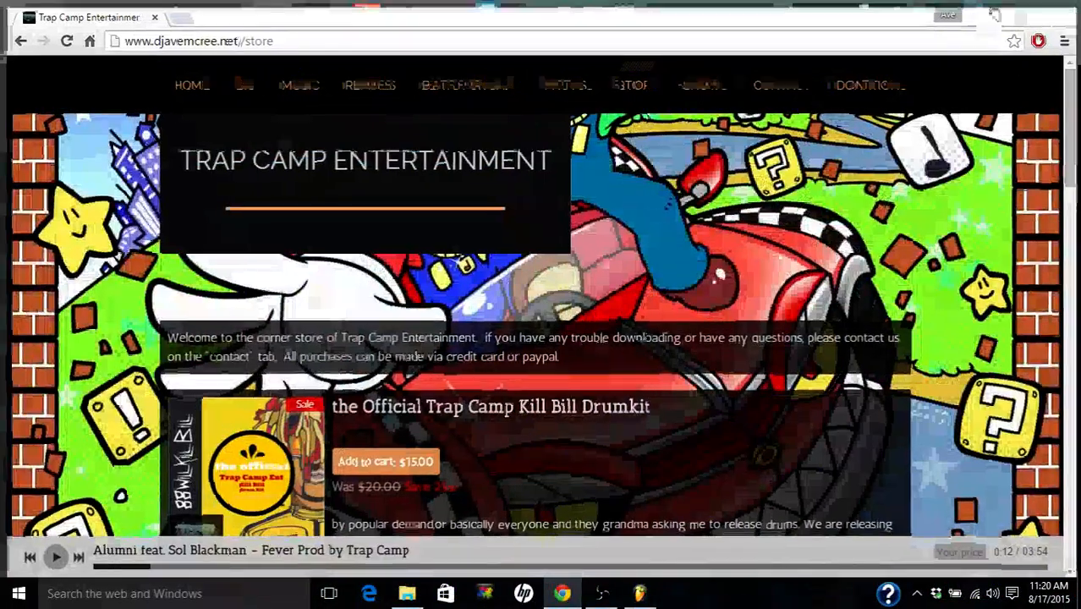
left_click(640, 592)
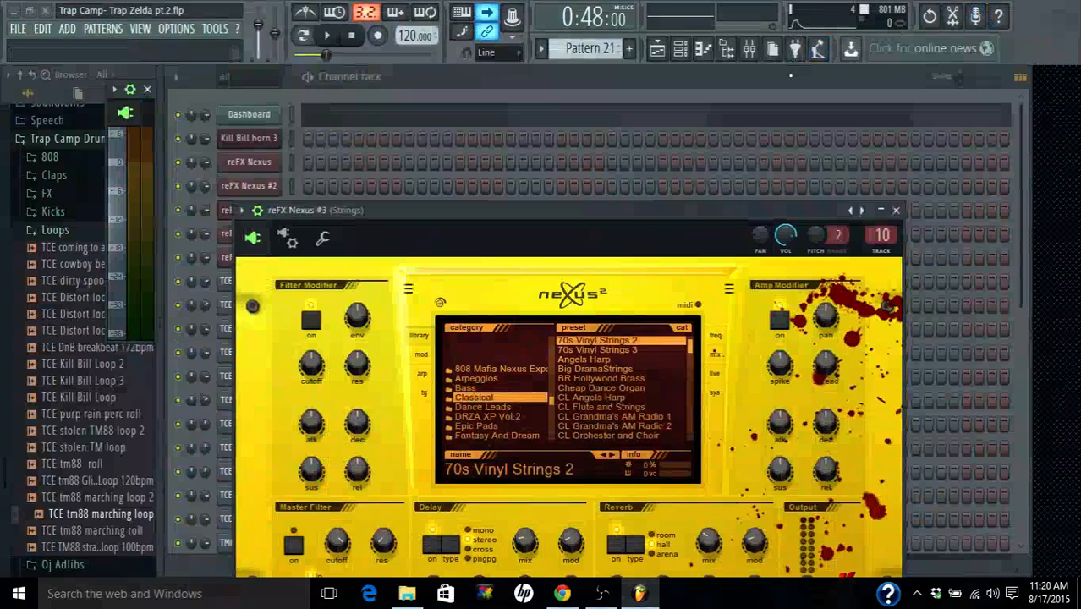